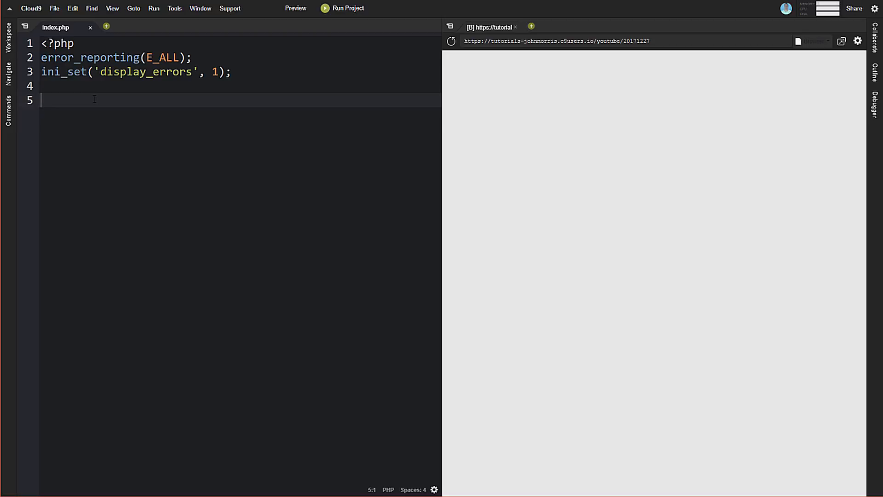
# Write class Daddy with a public my_method() that echoes "I'm the parent";
pyautogui.write('c')
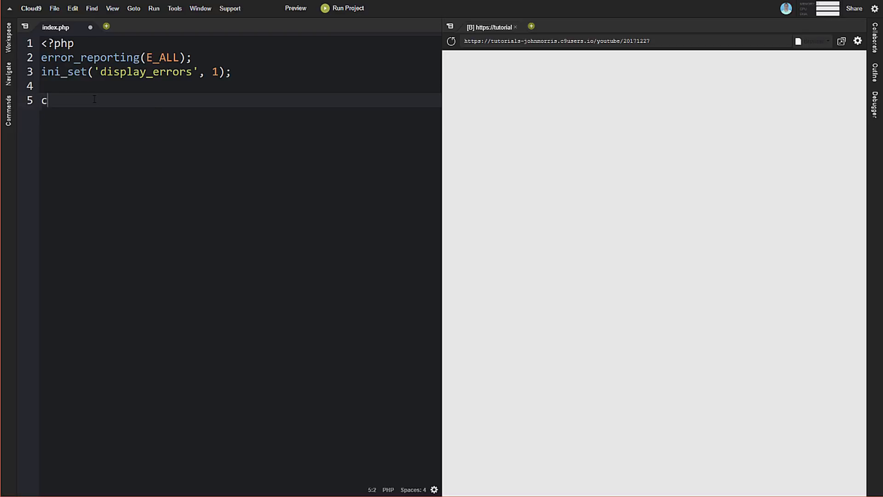
pyautogui.write('lass Da')
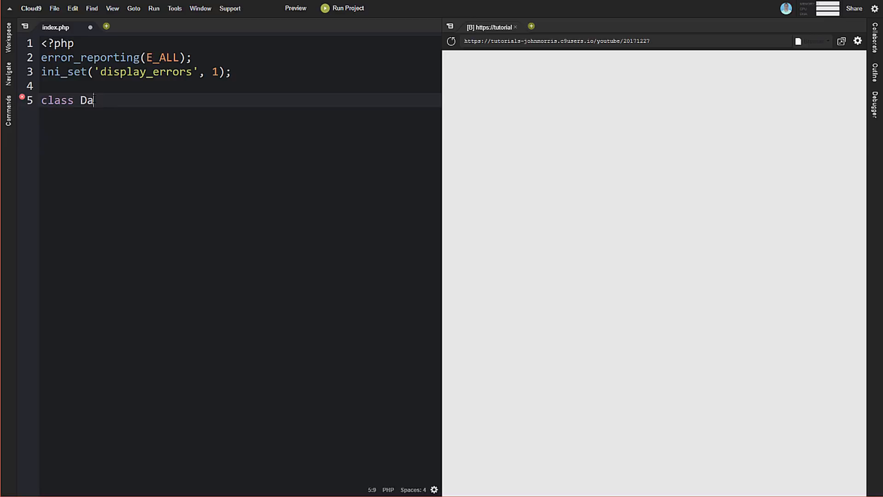
pyautogui.write('ddy {')
pyautogui.write('public')
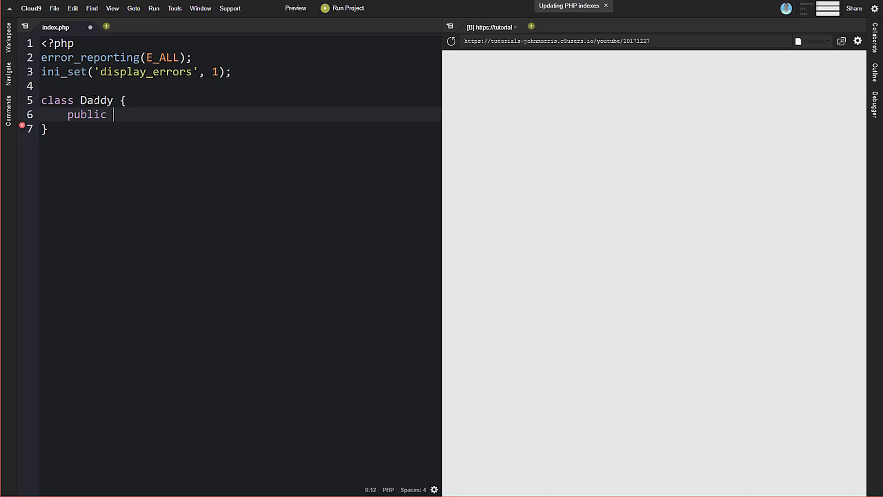
pyautogui.write('function')
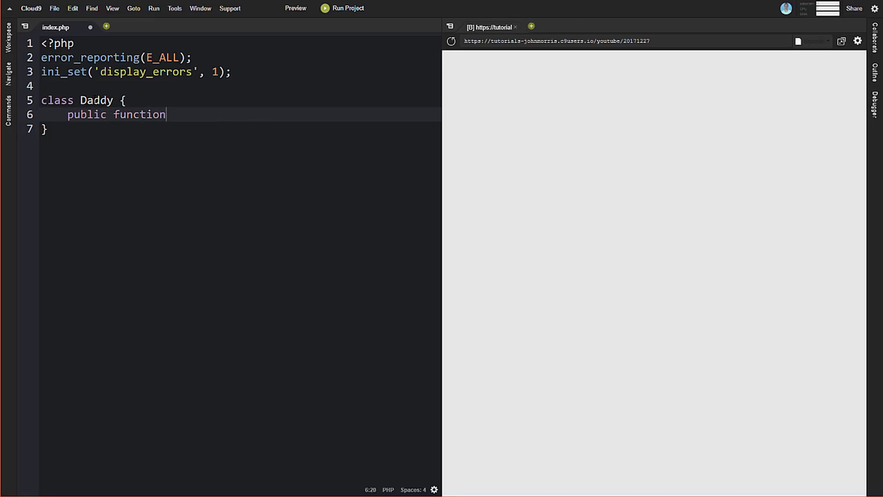
pyautogui.write('my_metho')
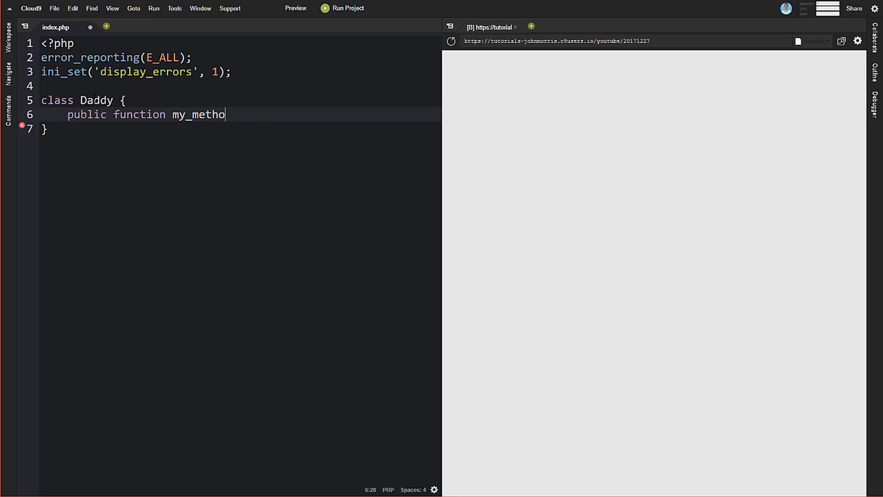
pyautogui.write('d() {')
pyautogui.write('e')
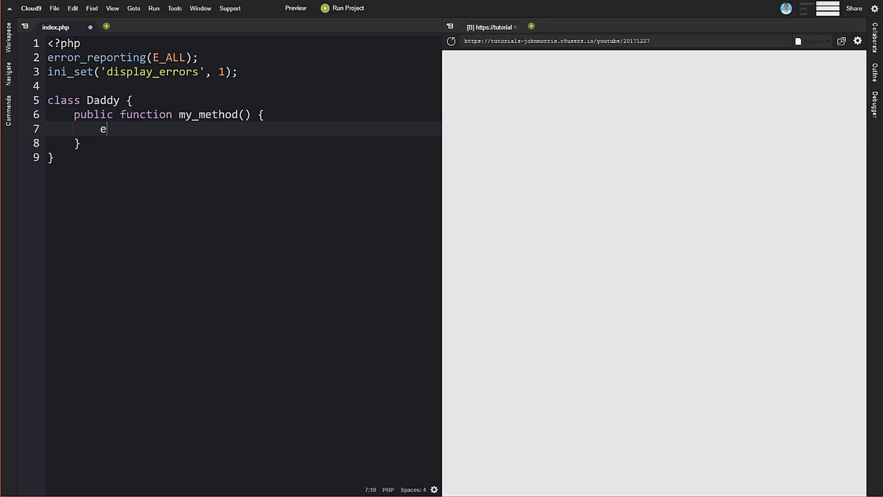
pyautogui.write('cho ""')
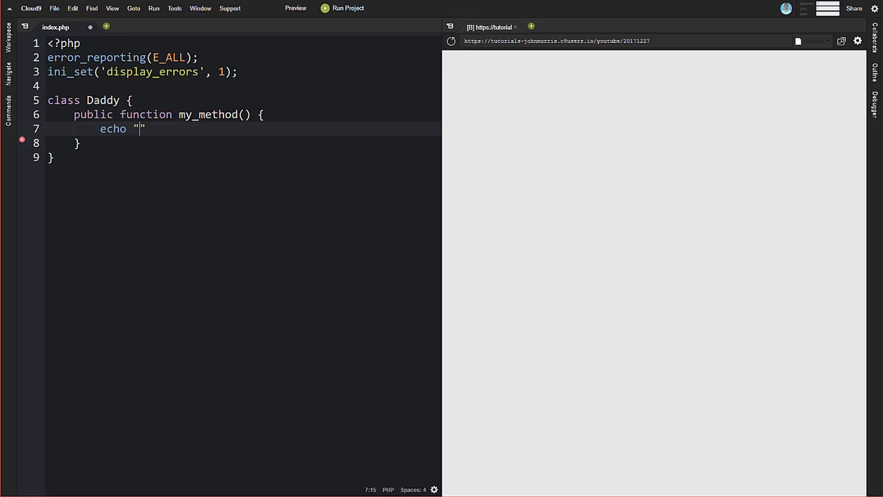
pyautogui.write("I'm the pare")
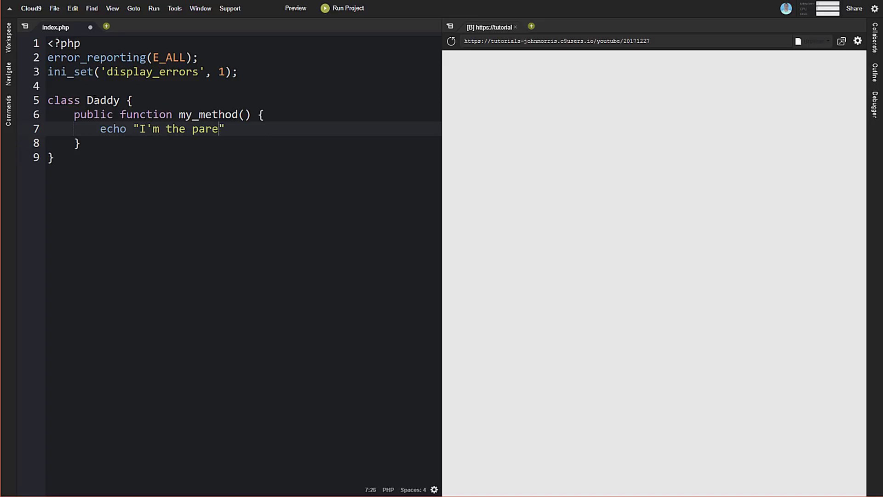
pyautogui.write('nt')
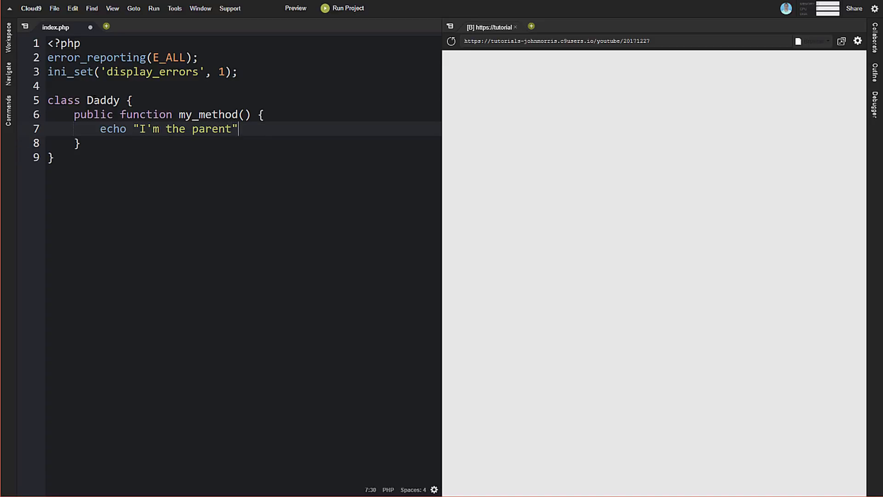
pyautogui.write(';')
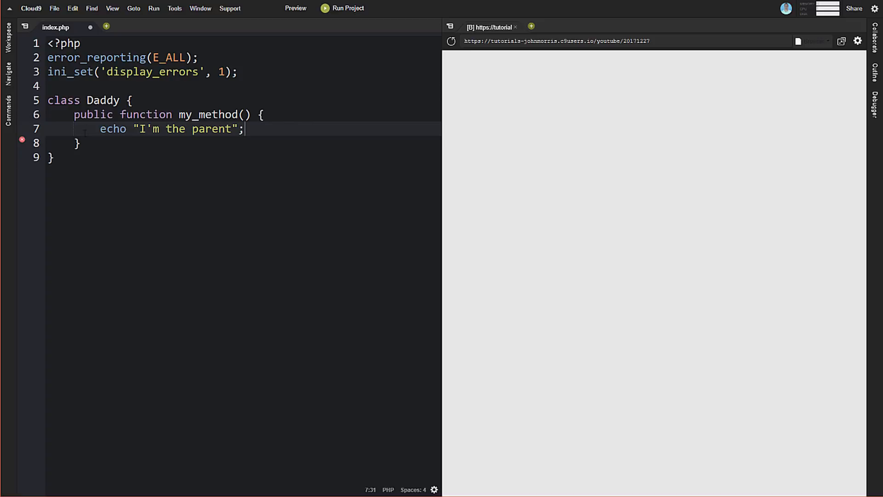
pyautogui.click(53, 158)
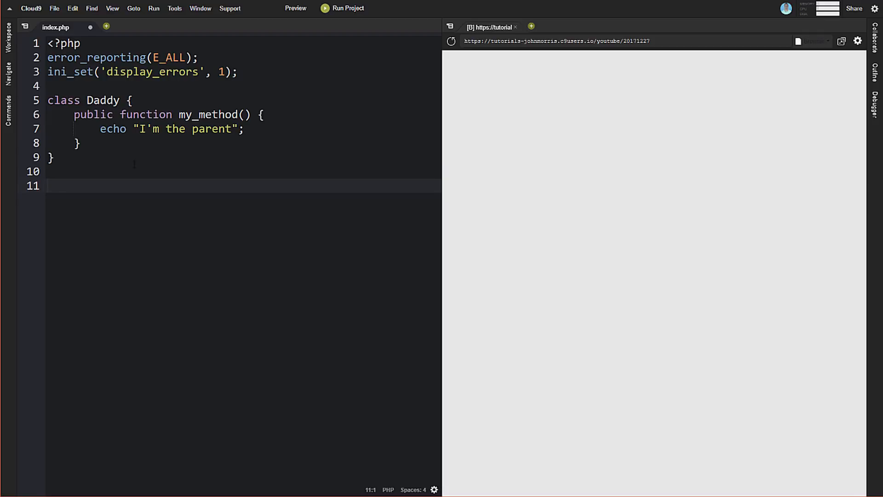
# Declare an empty class Son extends Daddy {}
pyautogui.write('class')
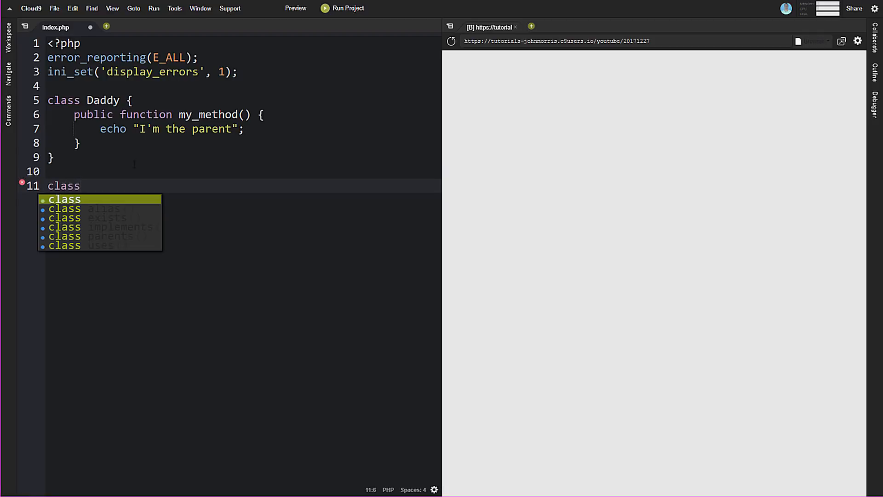
pyautogui.write('Son ex')
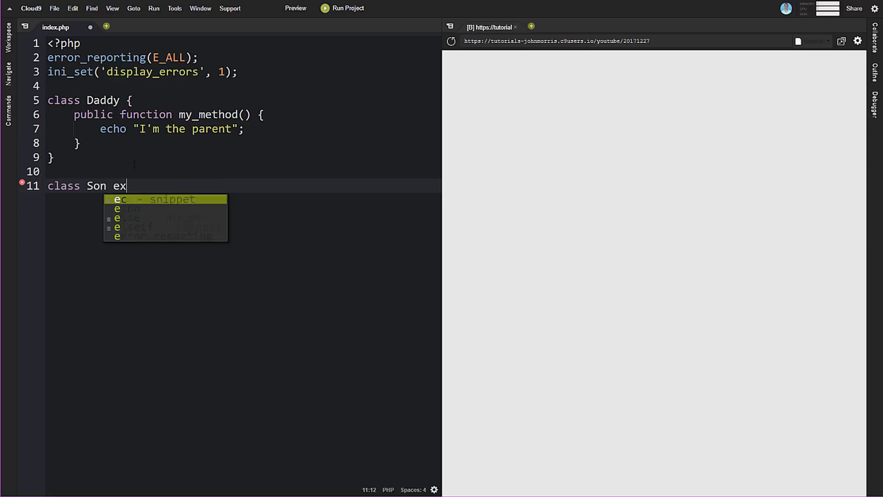
pyautogui.write('tends')
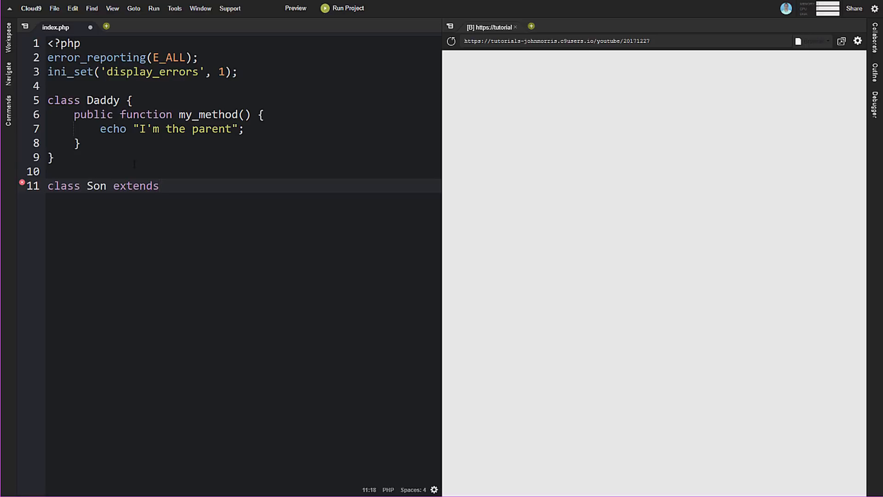
pyautogui.write('Daddy')
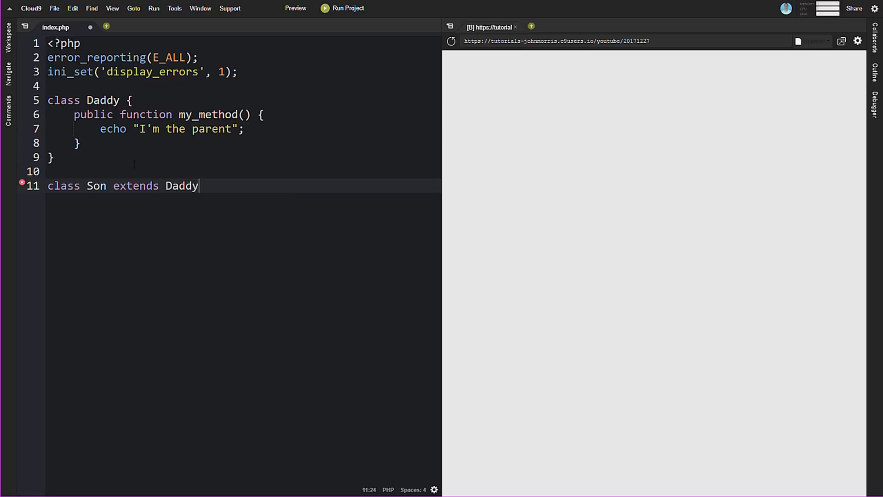
pyautogui.write('{')
pyautogui.write('}')
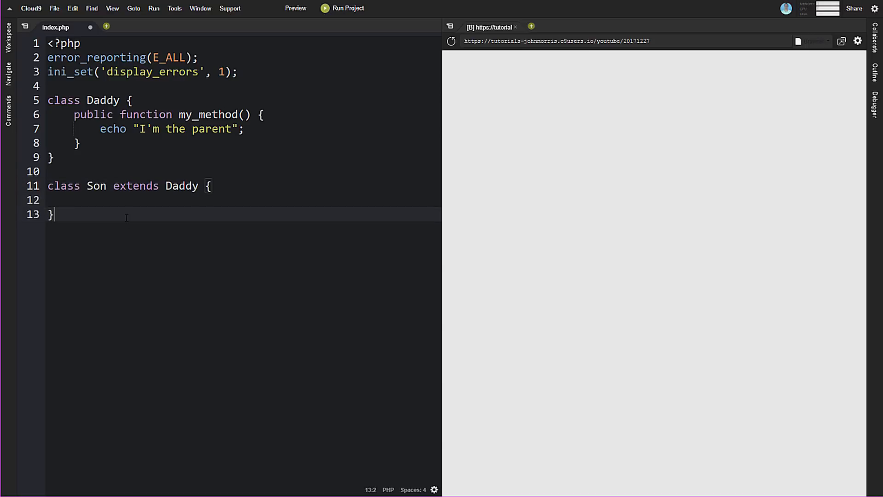
pyautogui.press('Enter')
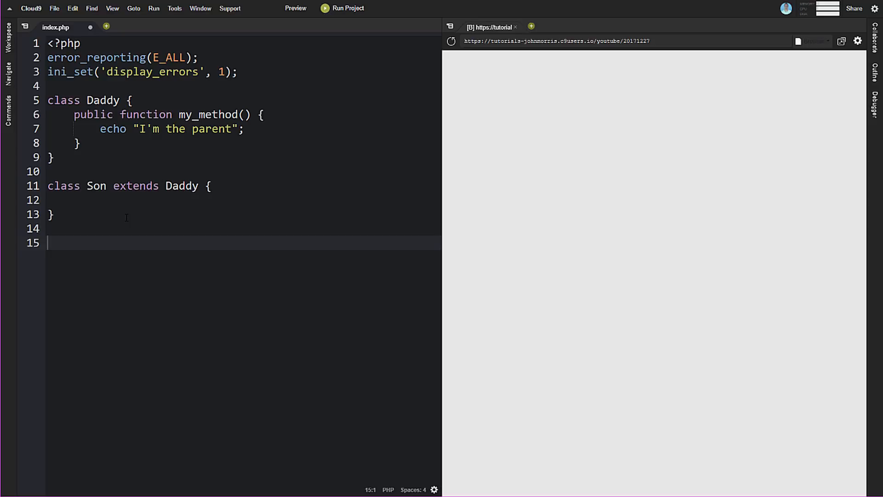
# Add $child = new Son; and $child->my_method();, then save index.php
pyautogui.write('$child')
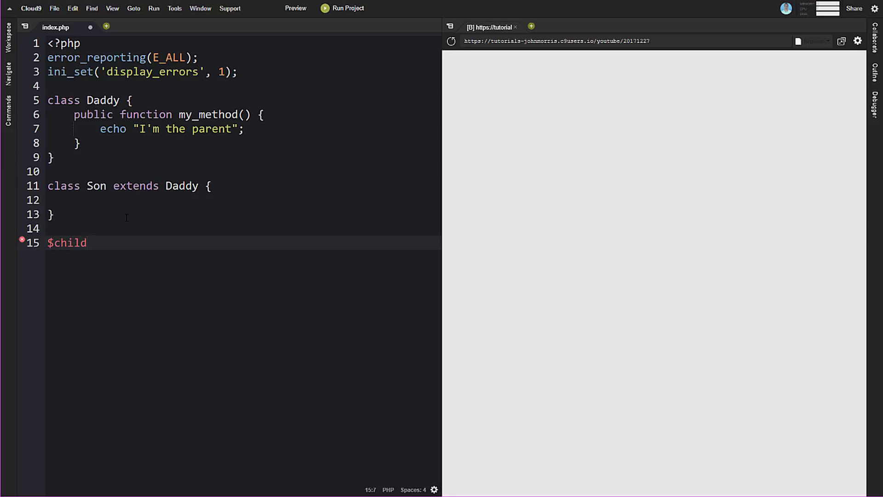
pyautogui.write('= new Son;')
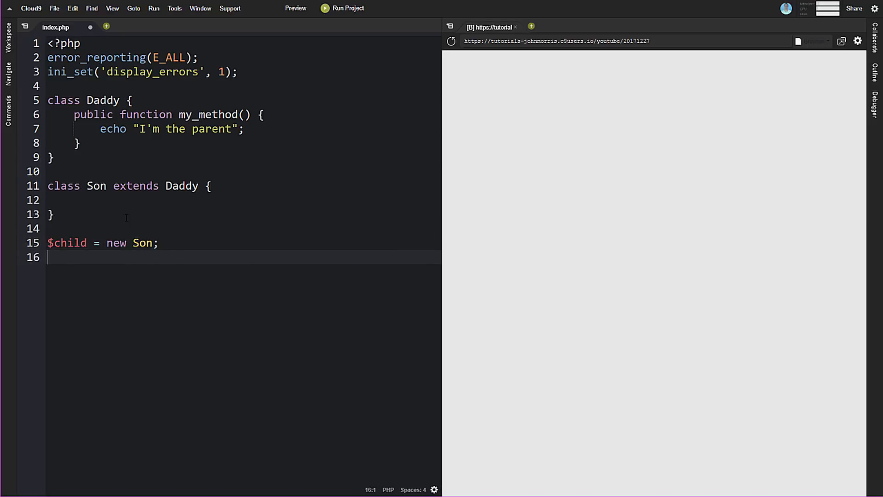
pyautogui.write('$child-')
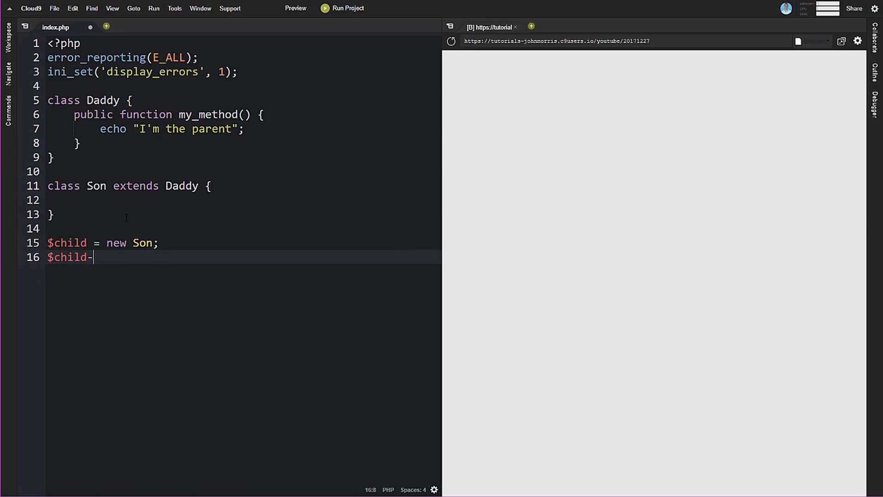
pyautogui.write('>my_method()')
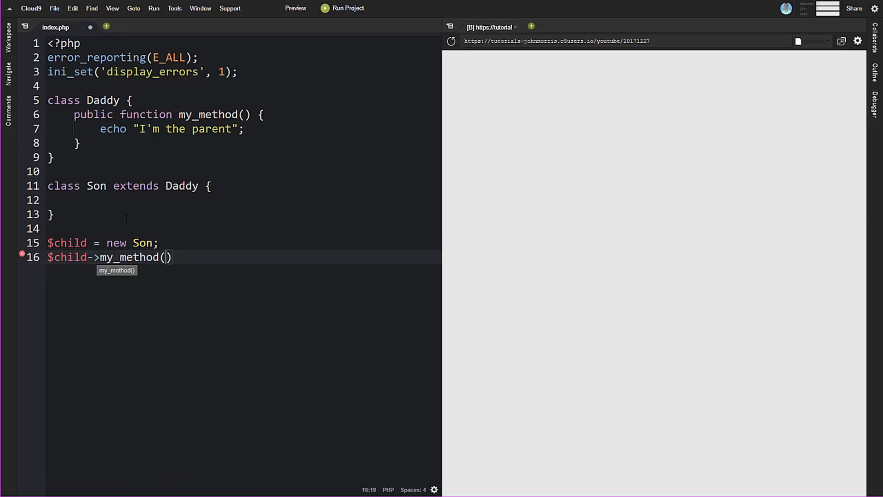
pyautogui.write(';')
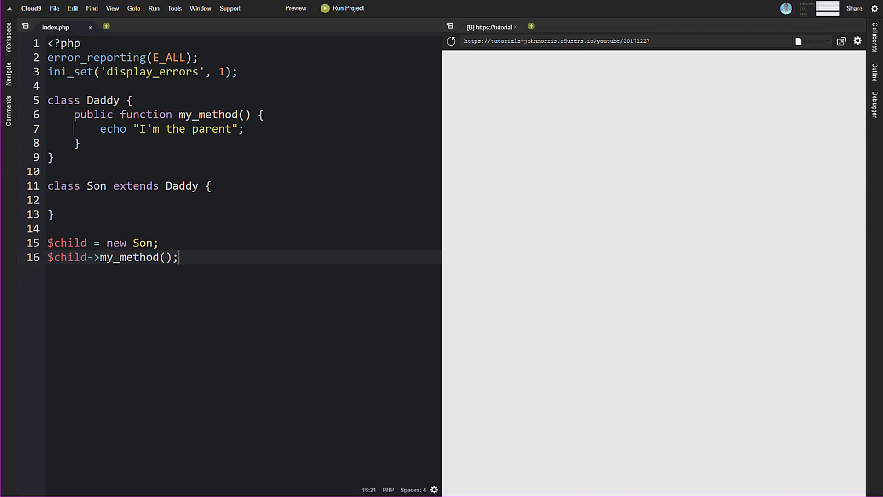
pyautogui.click(159, 243)
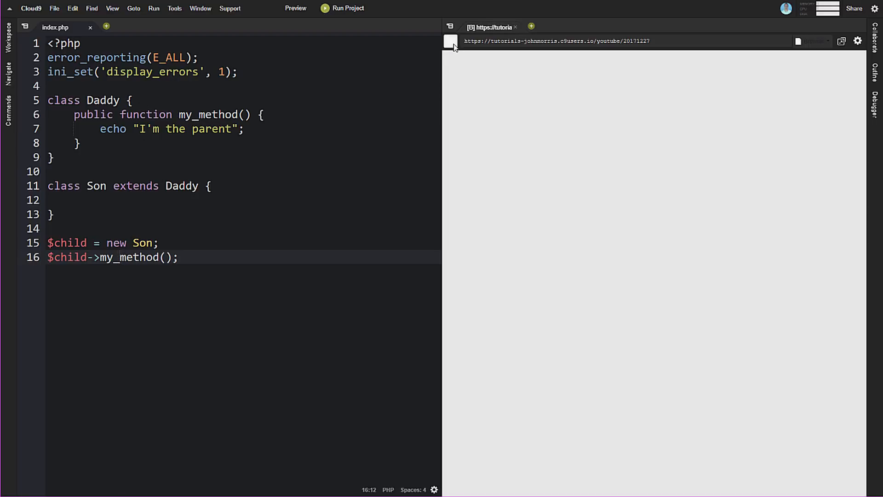
# Reload the preview to show "I'm the parent" and open a blank line inside Daddy
pyautogui.click(451, 41)
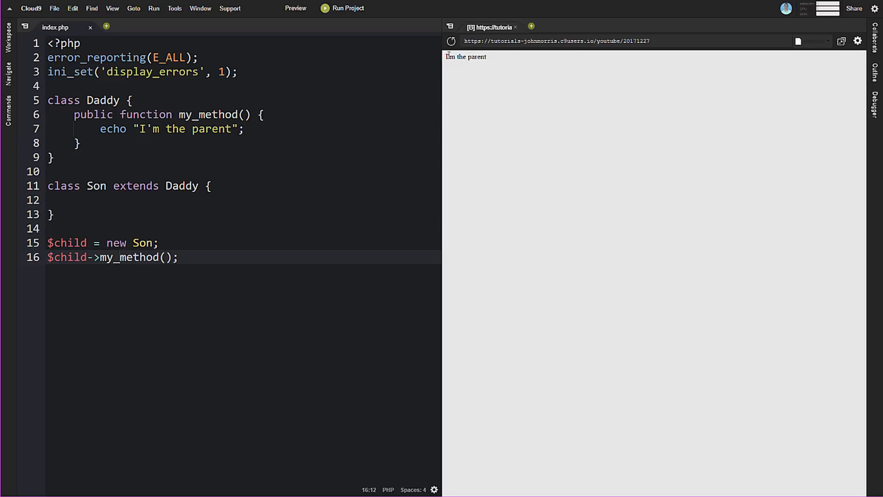
pyautogui.moveTo(550, 181)
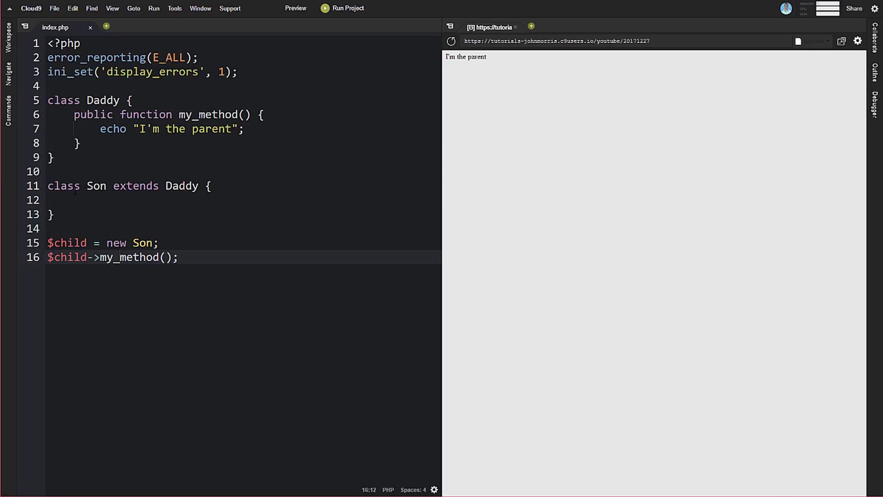
pyautogui.doubleClick(96, 186)
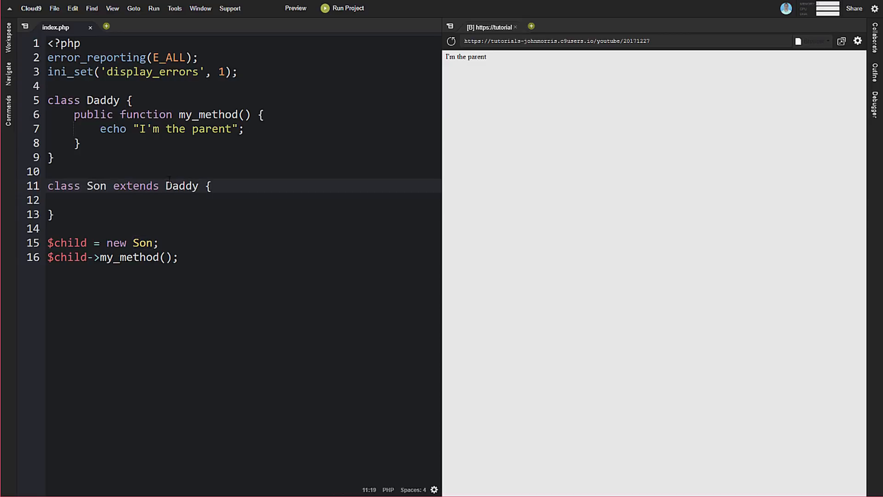
pyautogui.press('enter')
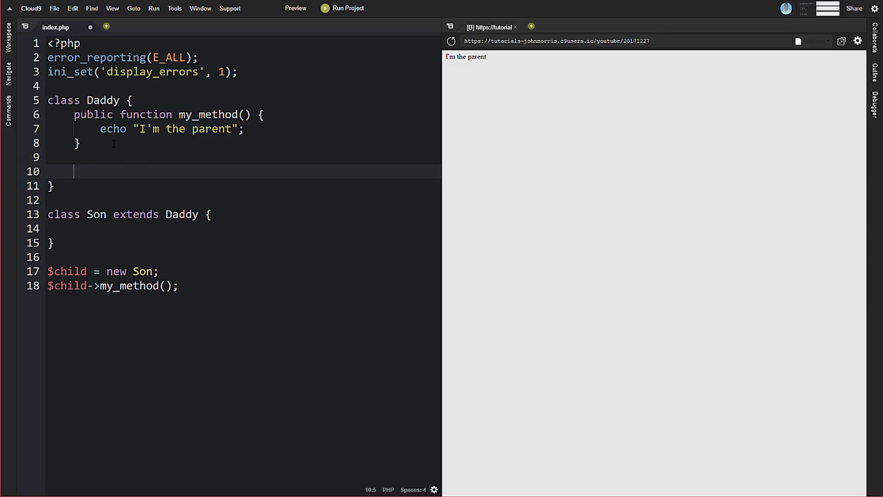
# Add private you_cant_haz() echoing "Only daddy gets me" to Daddy, call it from $child, and save
pyautogui.write('pr')
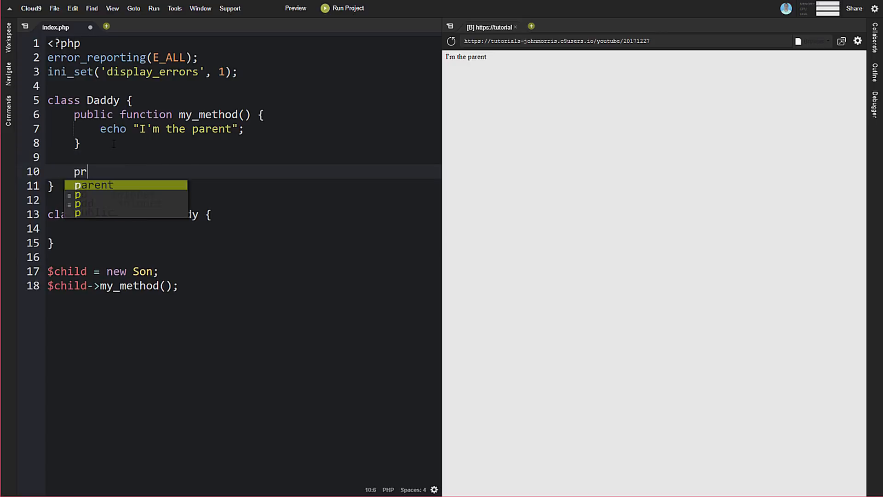
pyautogui.write('ivate')
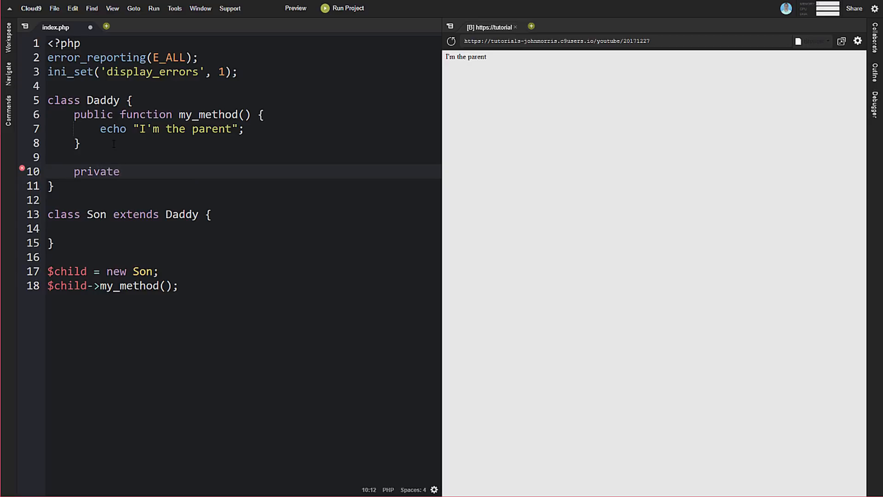
pyautogui.write('you_cant_ha')
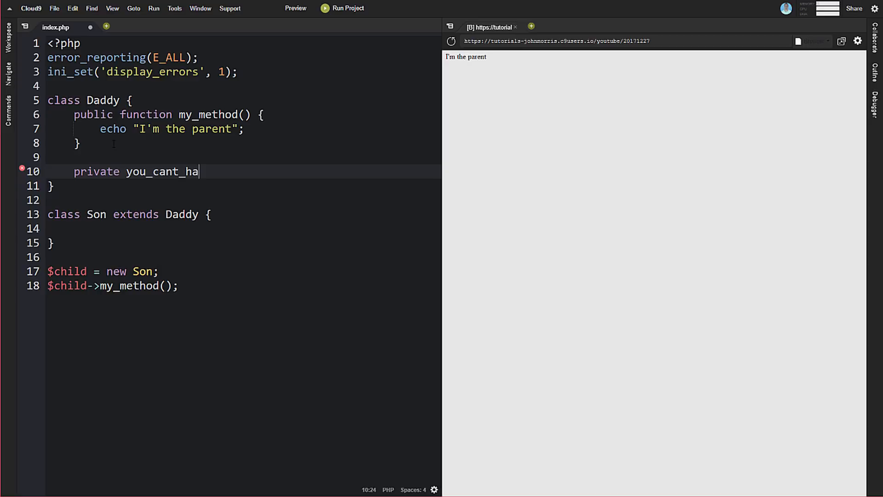
pyautogui.write('z() {')
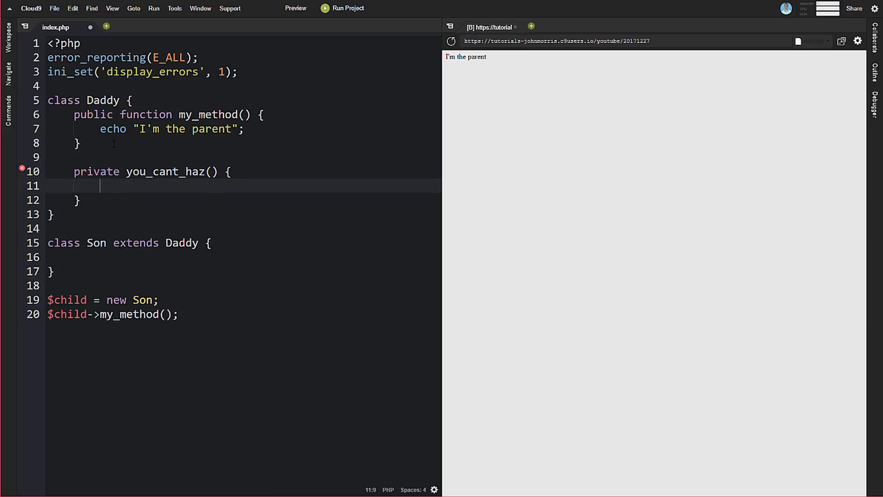
pyautogui.write('echo ""')
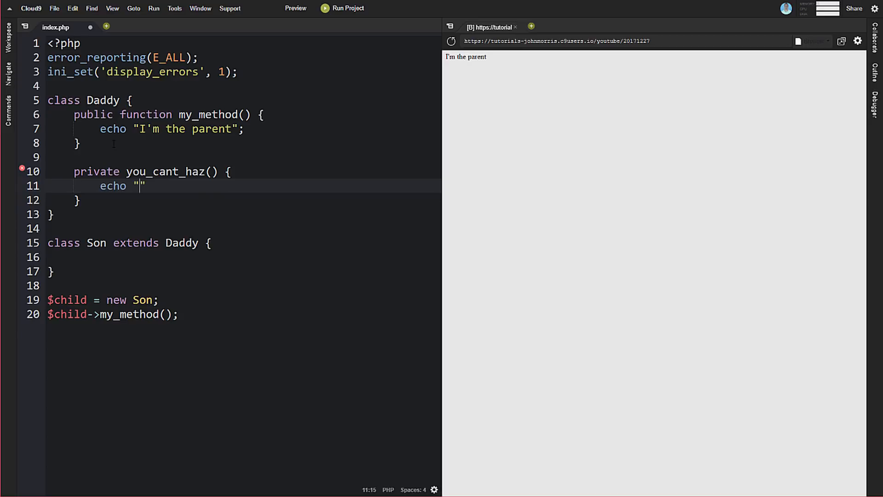
pyautogui.write('Only daddy gets me')
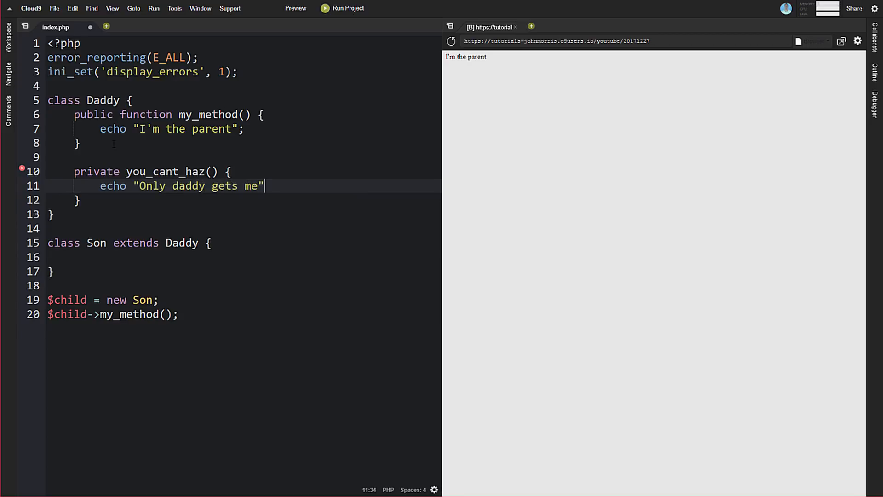
pyautogui.write(';')
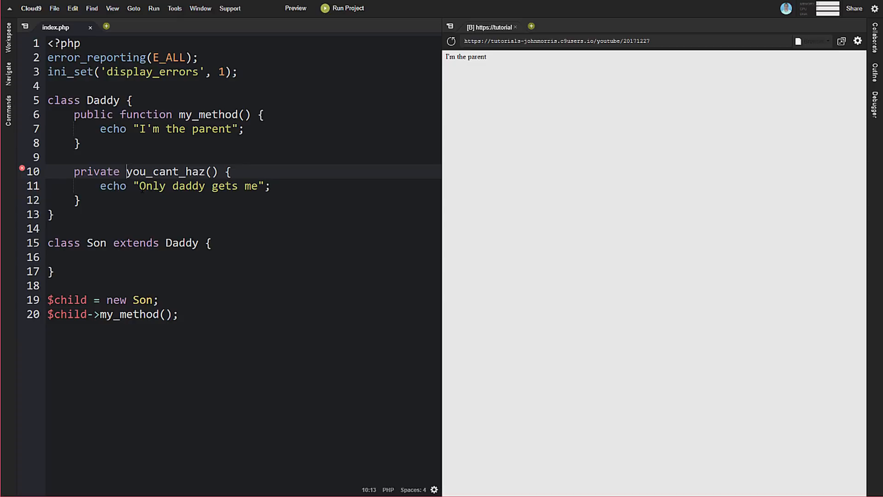
pyautogui.write('function')
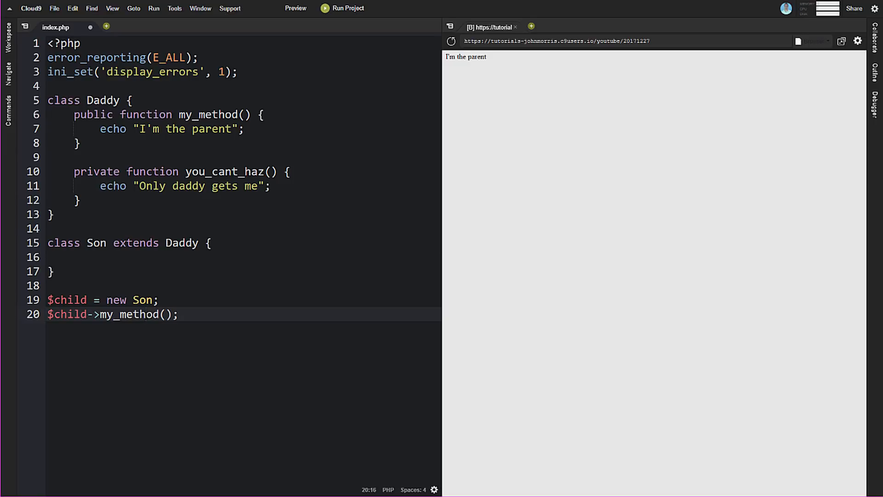
pyautogui.doubleClick(130, 315)
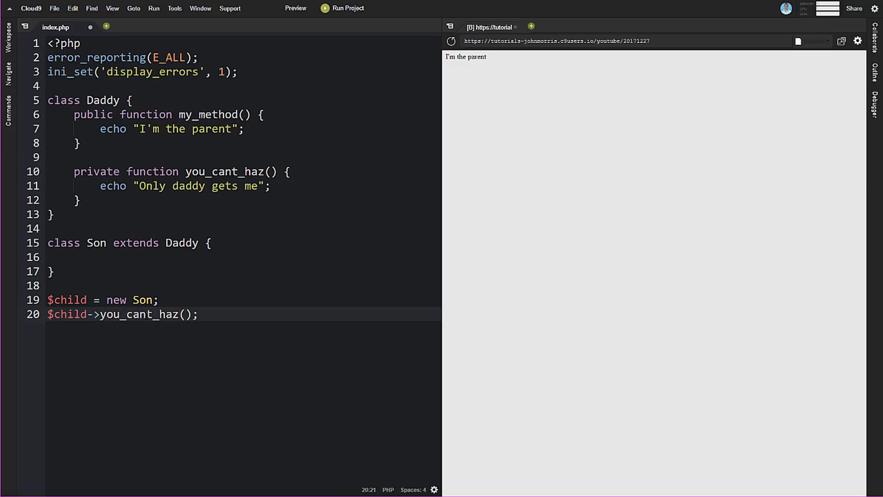
pyautogui.press('ctrl+s')
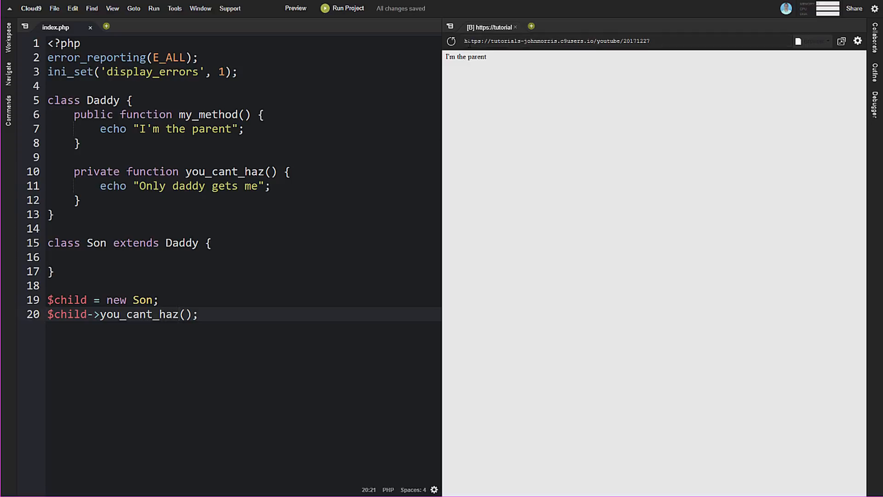
# Refresh the preview to see the fatal error for calling private Daddy::you_cant_haz()
pyautogui.click(342, 8)
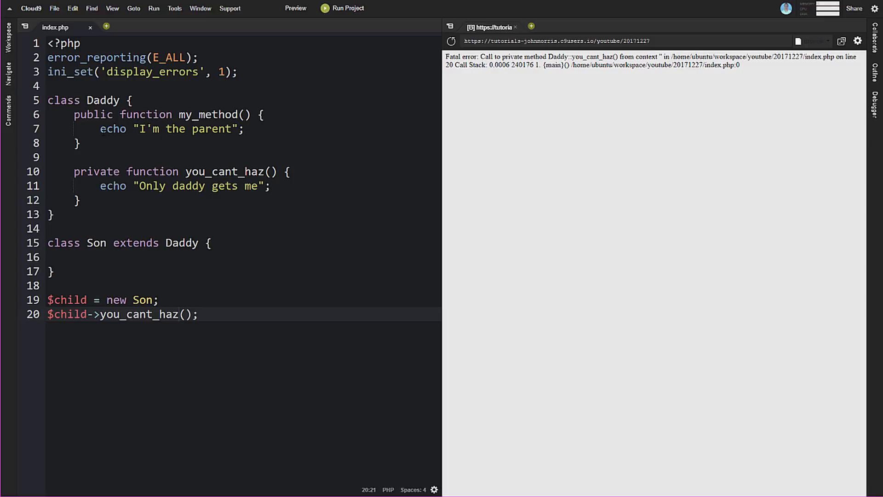
pyautogui.moveTo(477, 255)
pyautogui.write('ro')
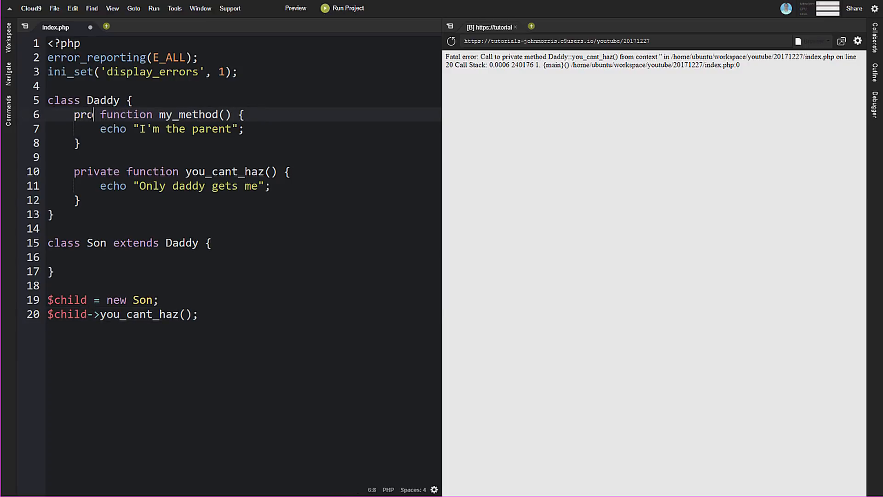
# Change my_method to protected and point the $child call back to my_method()
pyautogui.write('tected')
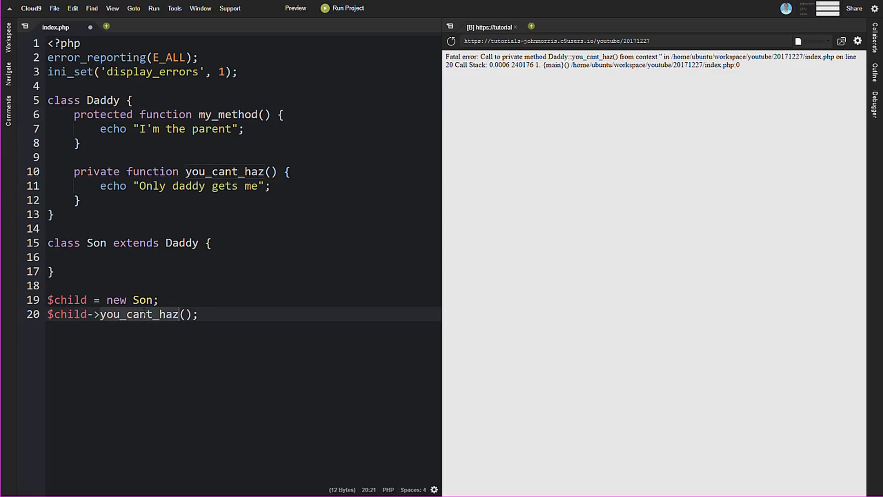
pyautogui.write('my_method')
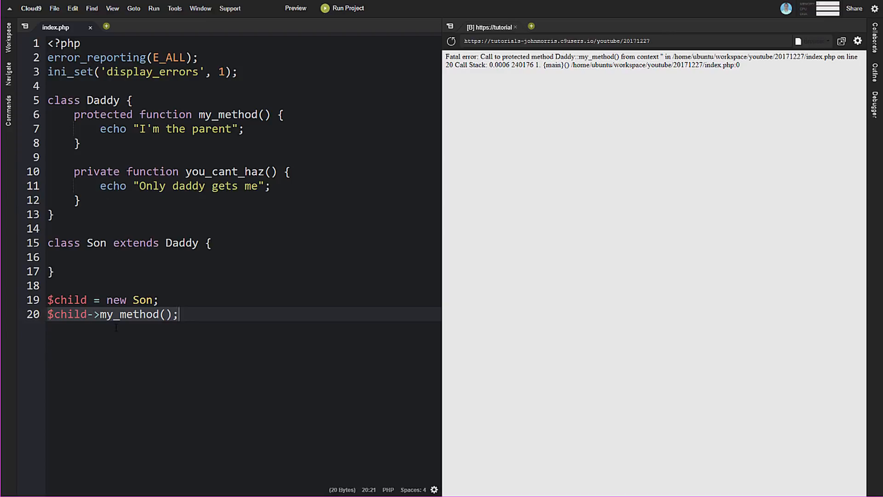
pyautogui.doubleClick(103, 115)
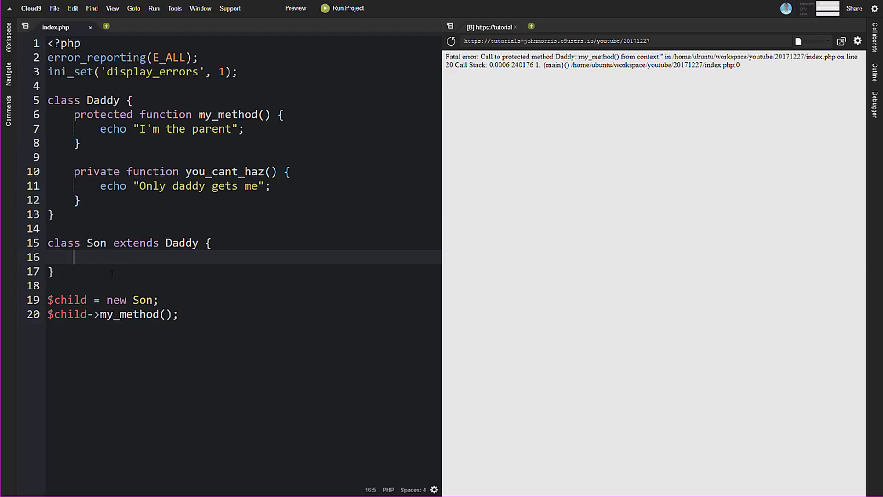
pyautogui.moveTo(118, 332)
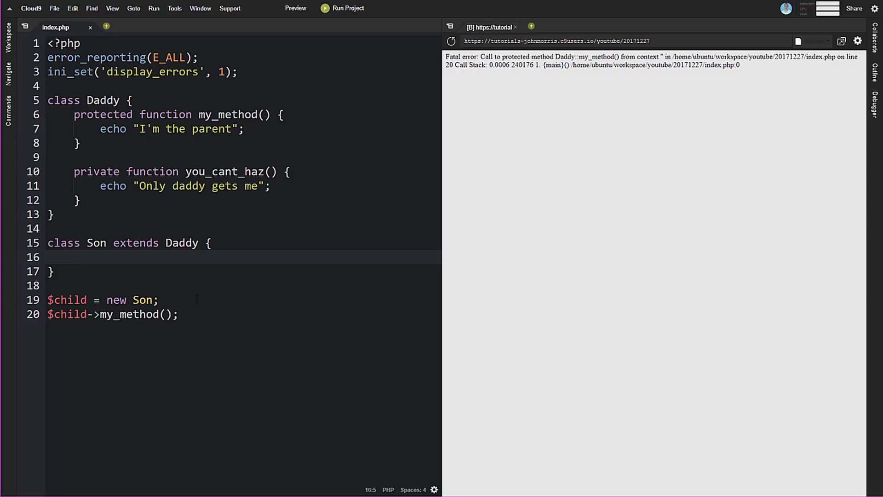
pyautogui.click(73, 256)
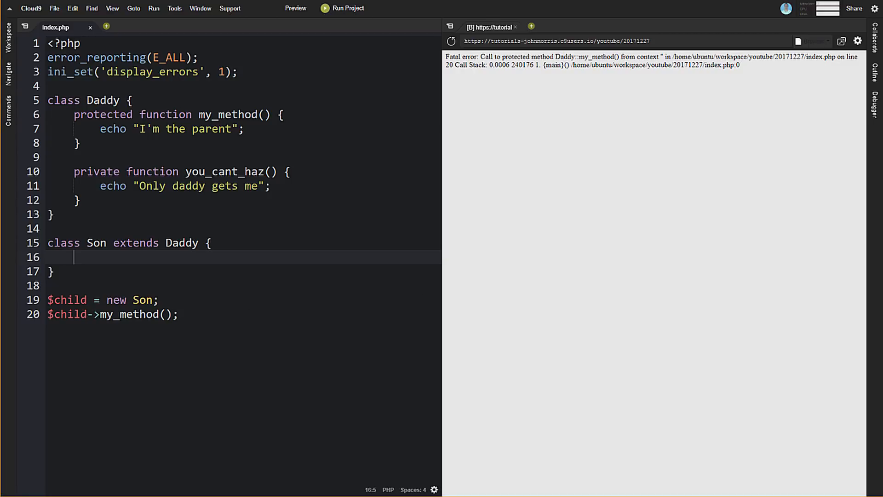
pyautogui.moveTo(464, 309)
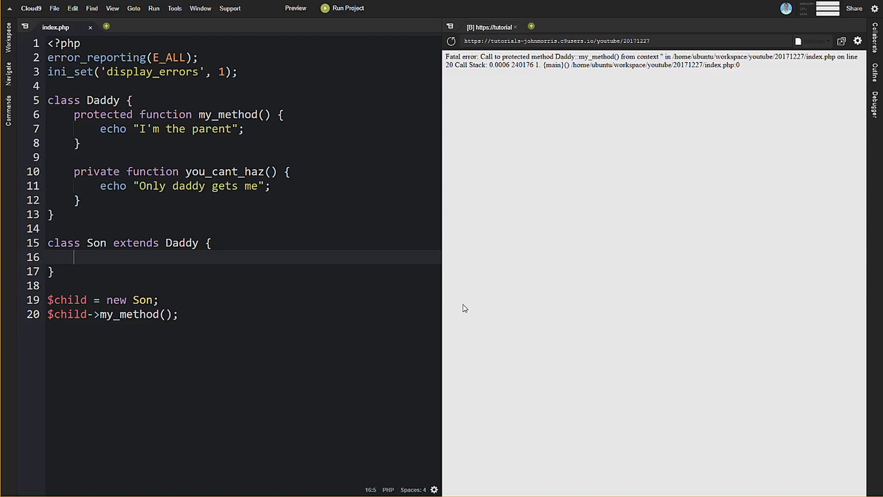
pyautogui.moveTo(243, 297)
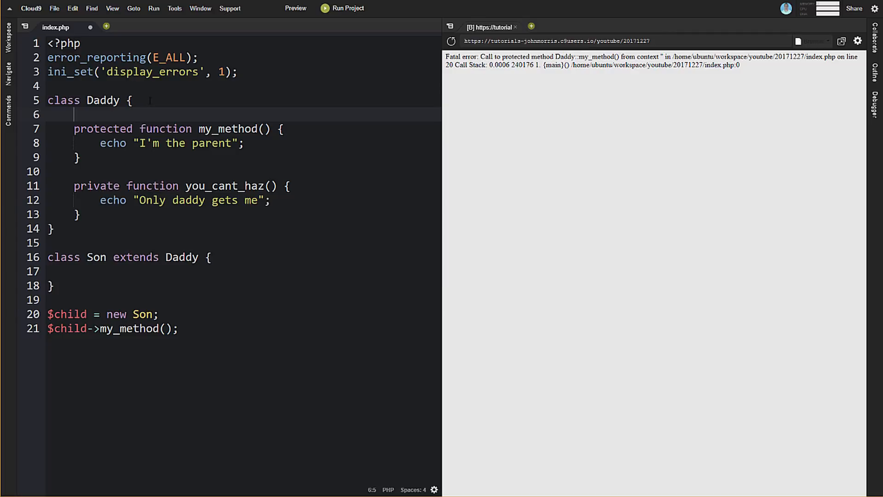
# Declare public $var = "Call me Daddy!"; at the top of class Daddy
pyautogui.write('public $')
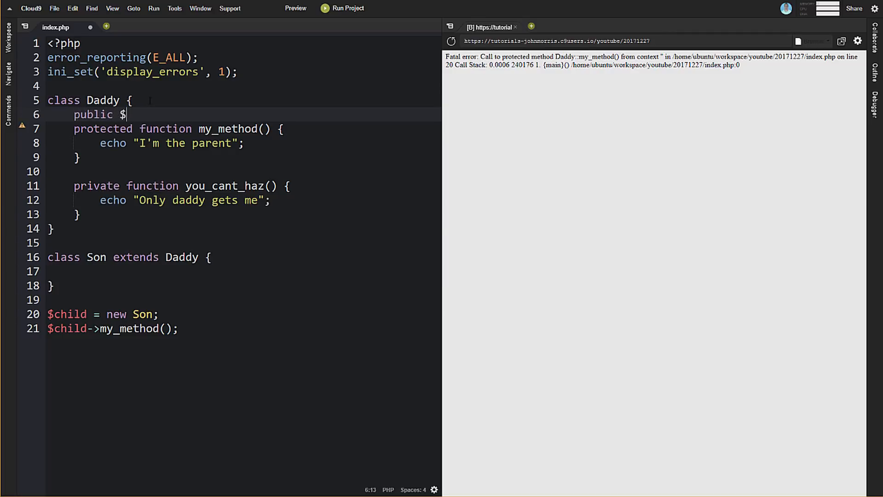
pyautogui.write('var = ""')
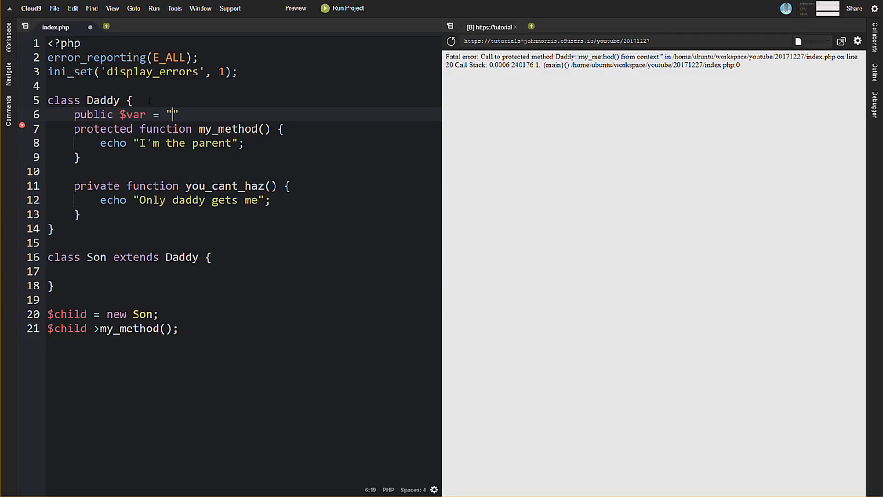
pyautogui.write('Call me Da')
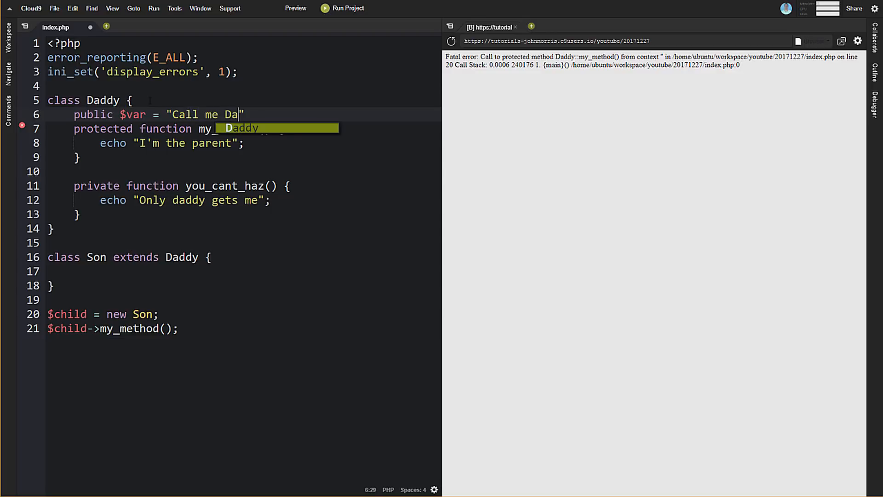
pyautogui.write('dd')
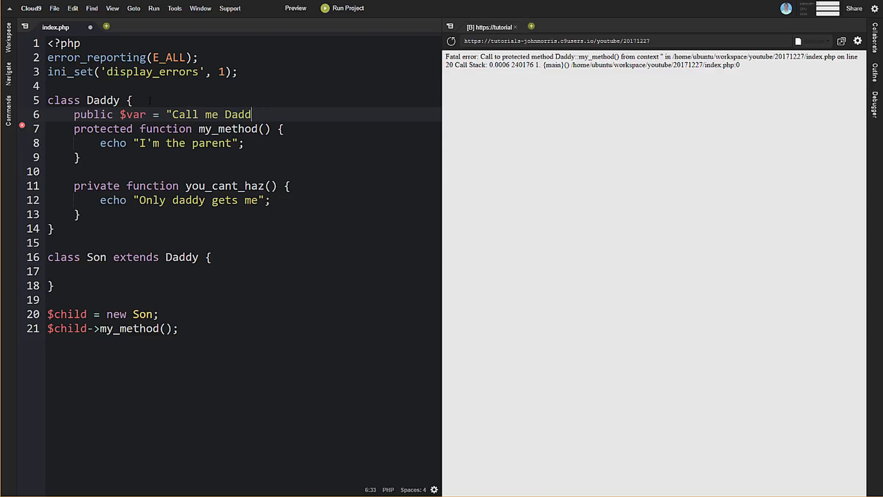
pyautogui.write('y!"')
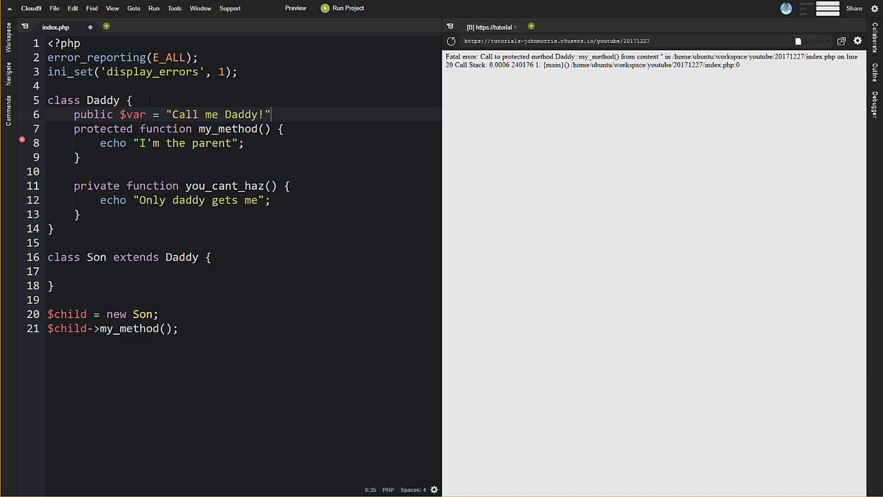
pyautogui.write(';')
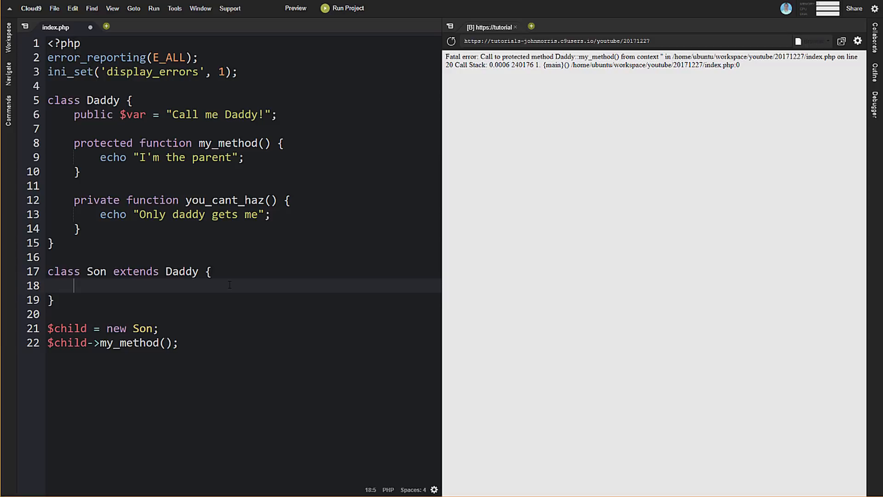
# Give Son its own public $var set to "Uh, that's creepy! No!"
pyautogui.write('public $var = "Uh, "')
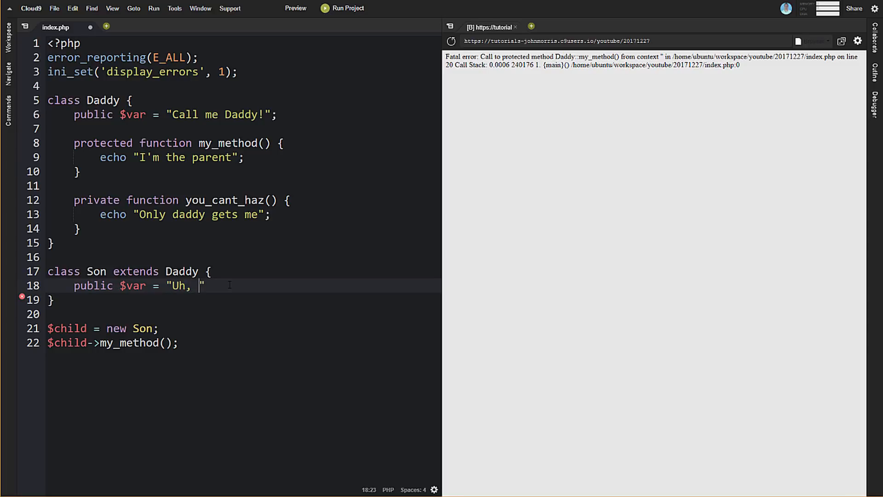
pyautogui.write("that's")
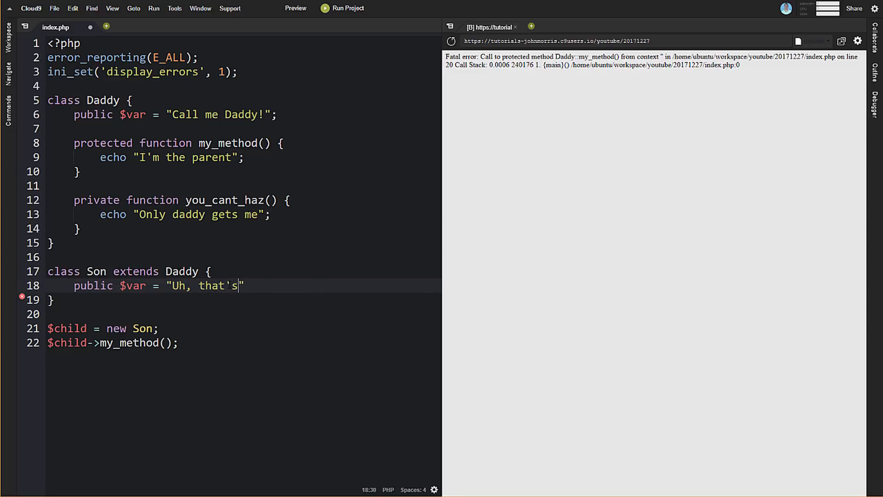
pyautogui.write('cr')
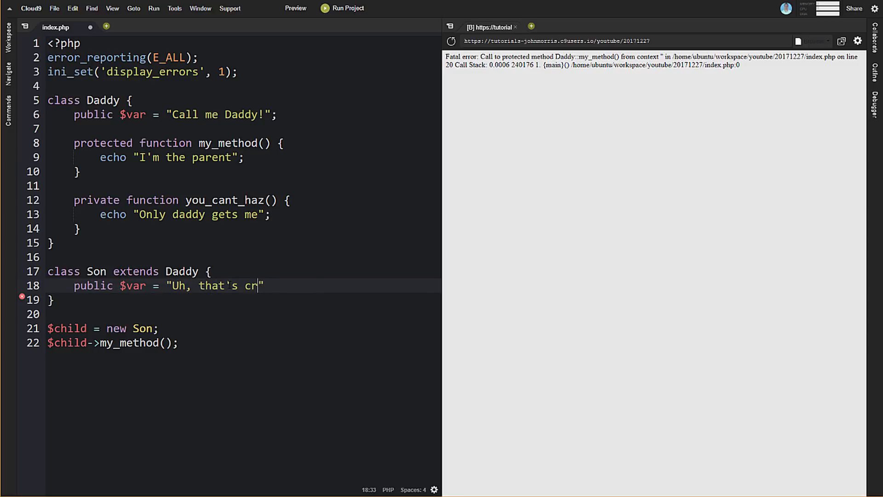
pyautogui.write('eepy! N')
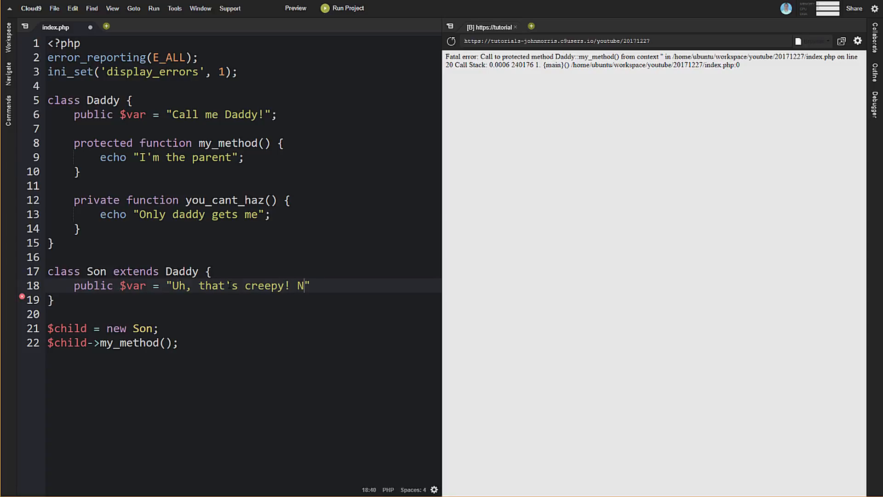
pyautogui.write('o!";')
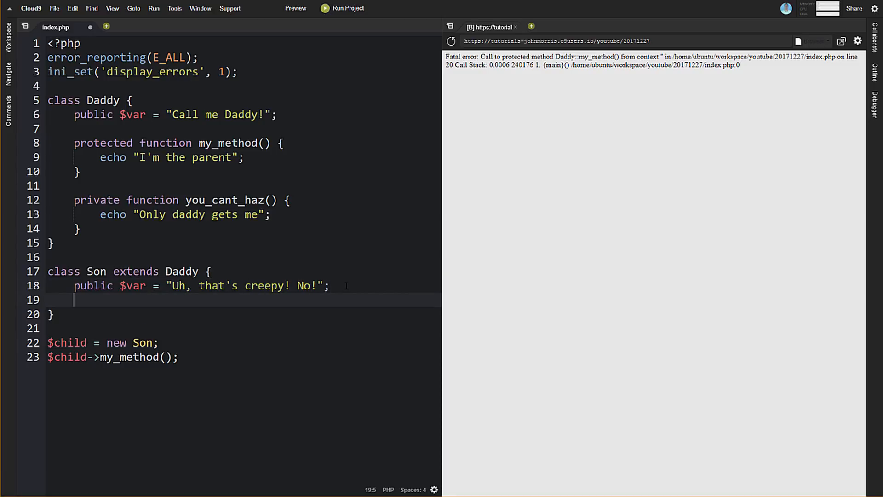
pyautogui.press('Enter')
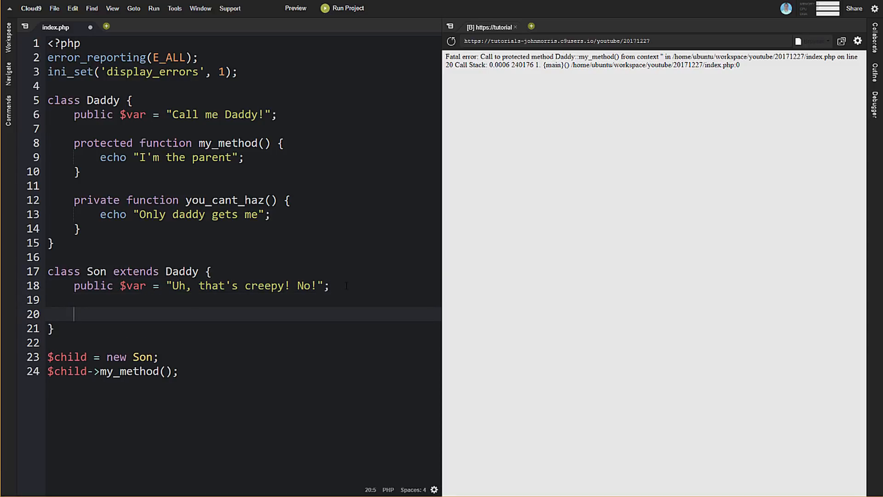
# Add public function my_method() { echo $this->var; } to Son
pyautogui.write('p')
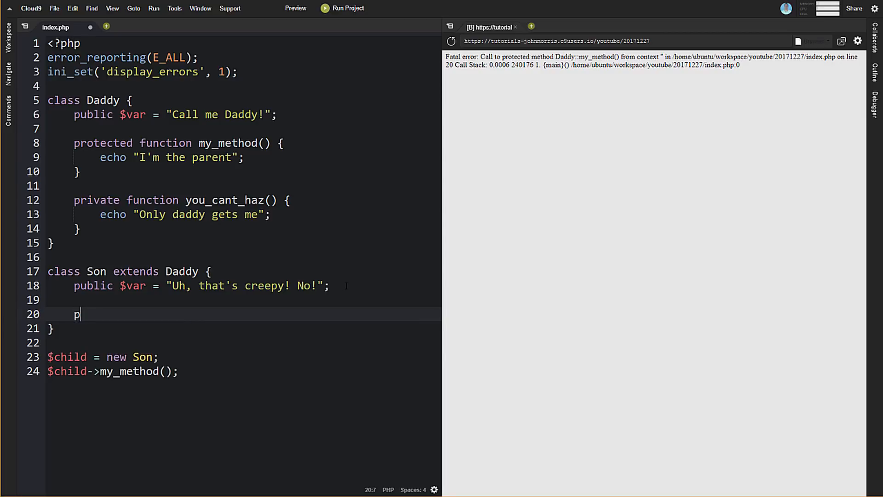
pyautogui.write('ublic')
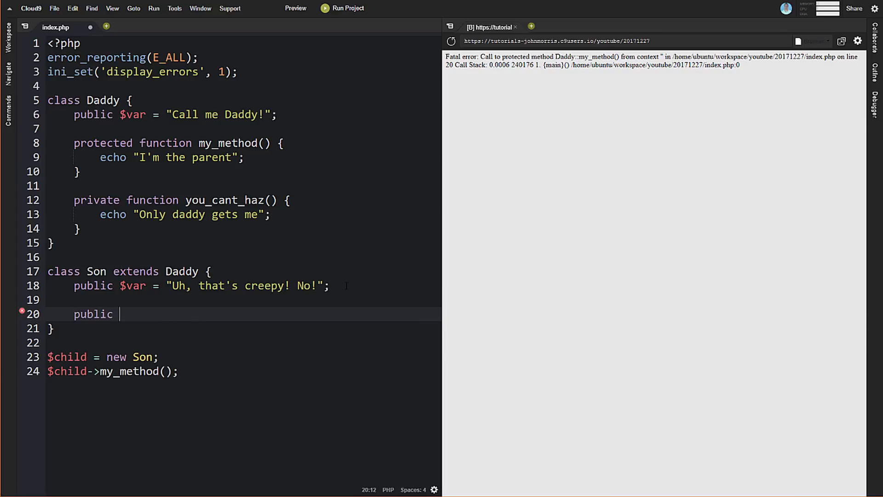
pyautogui.write('function m')
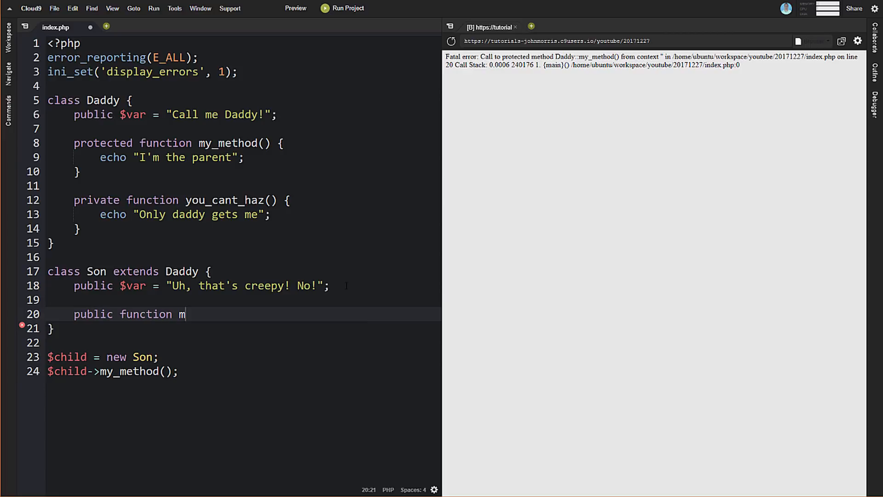
pyautogui.write('y_method()')
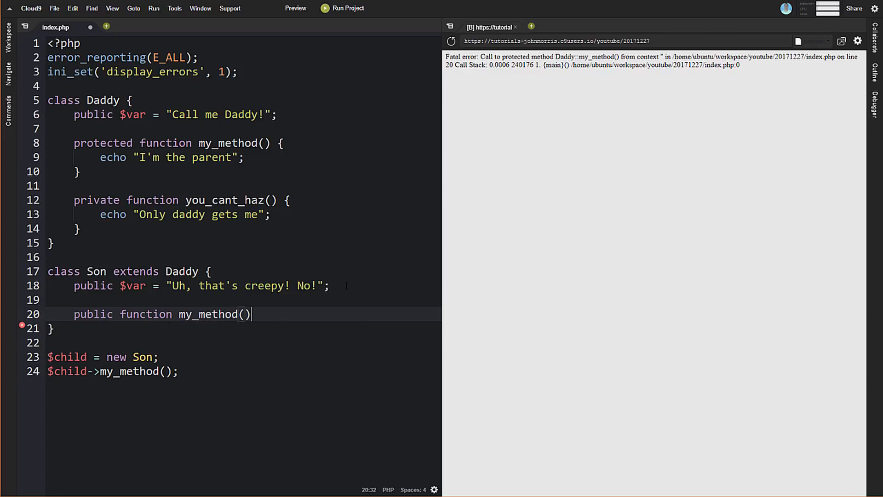
pyautogui.write('{')
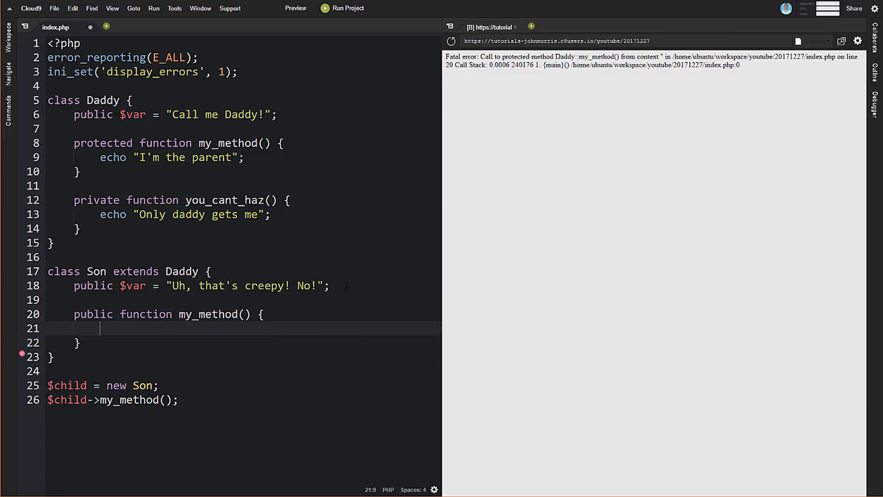
pyautogui.write('echo $')
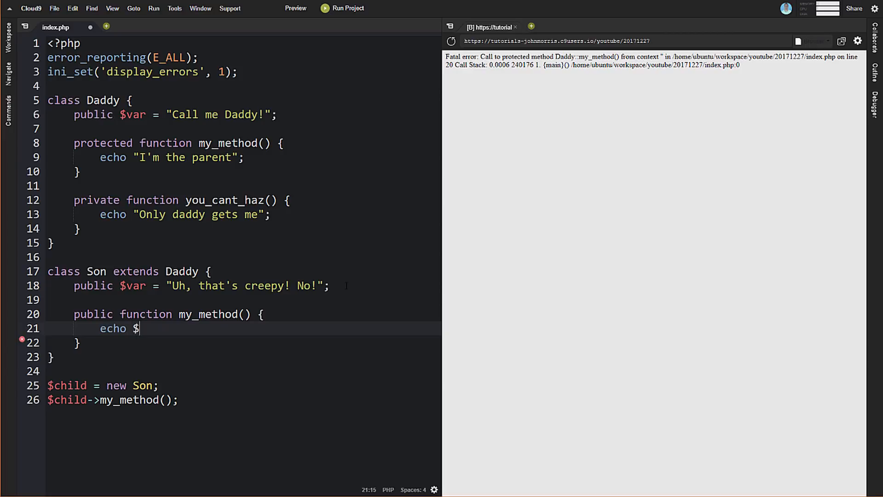
pyautogui.write('this->var;')
pyautogui.click(244, 157)
pyautogui.write('ech')
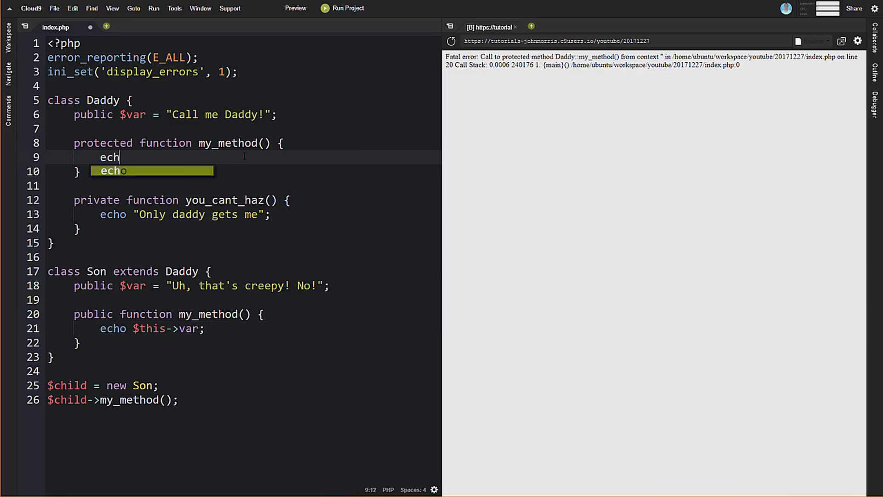
# Make Daddy's my_method echo $this->var; and review both $var declarations
pyautogui.write('o $this->v')
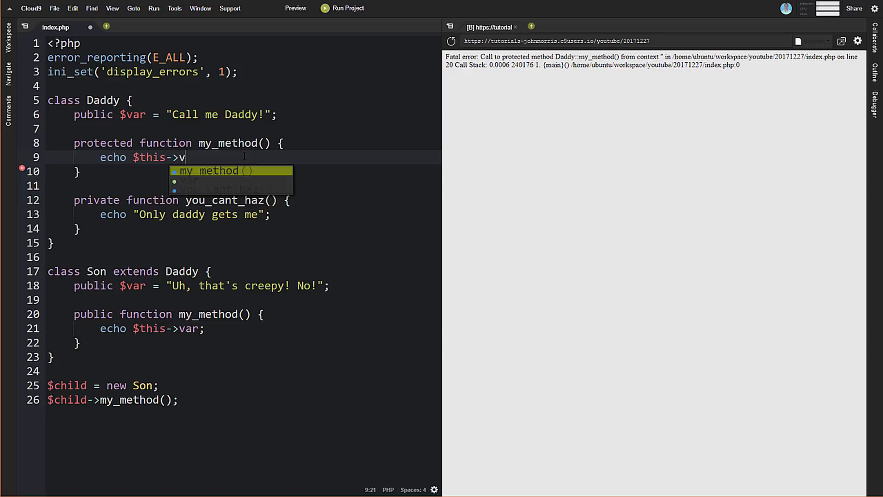
pyautogui.write('ar;')
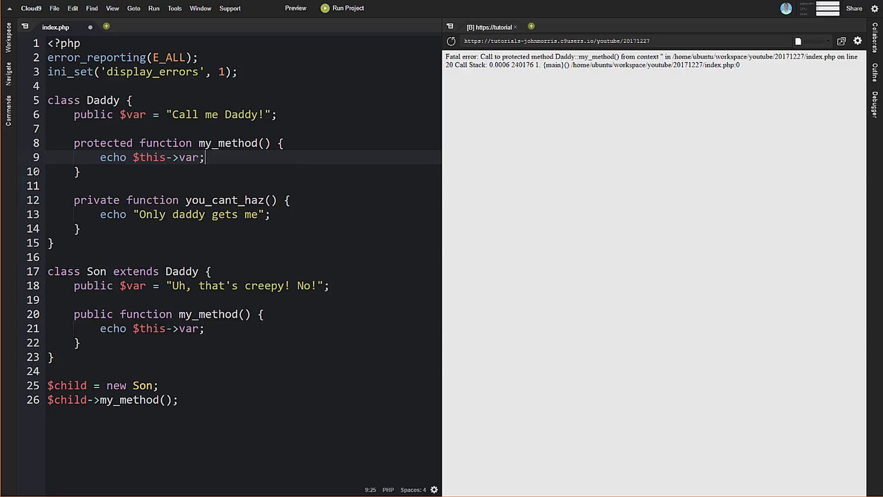
pyautogui.click(175, 114)
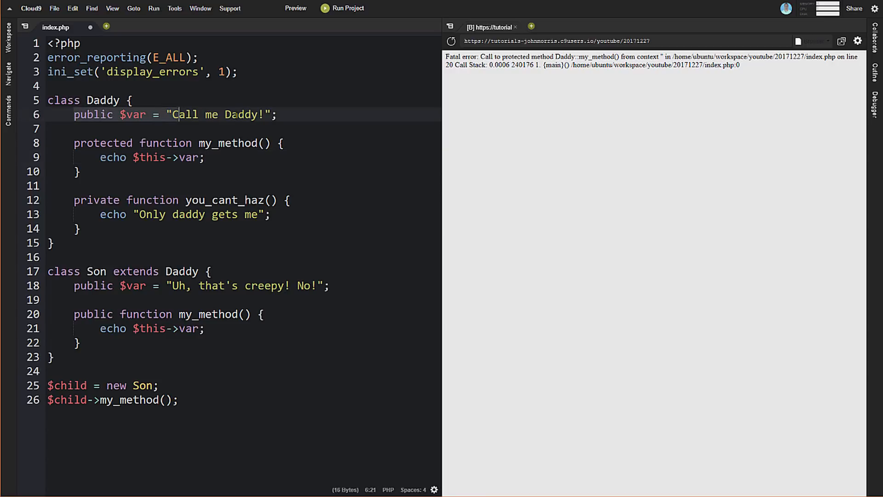
pyautogui.click(124, 115)
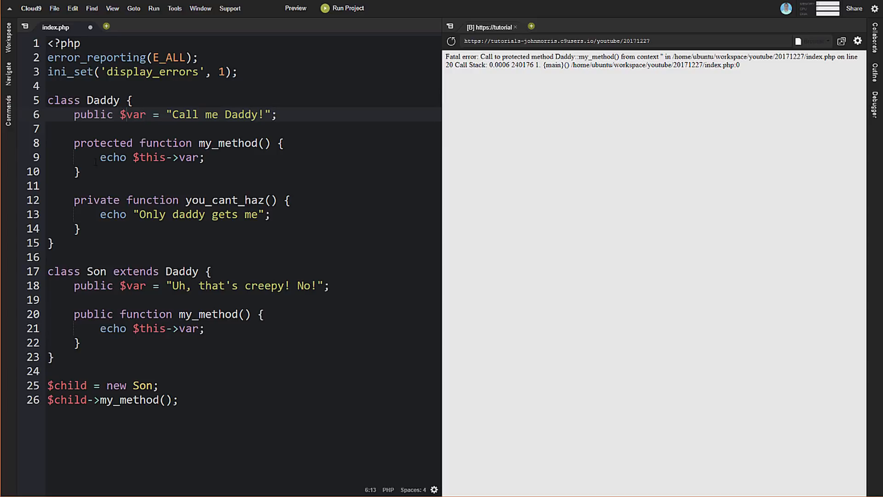
pyautogui.scroll(-3)
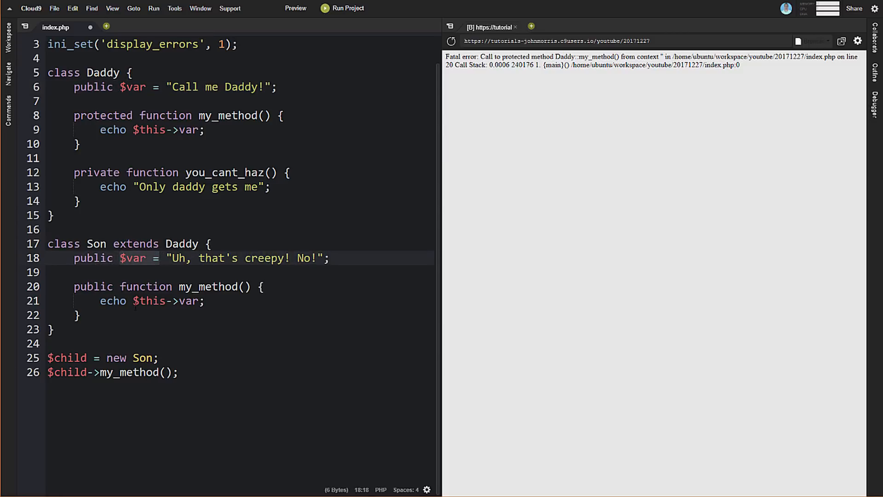
pyautogui.click(153, 301)
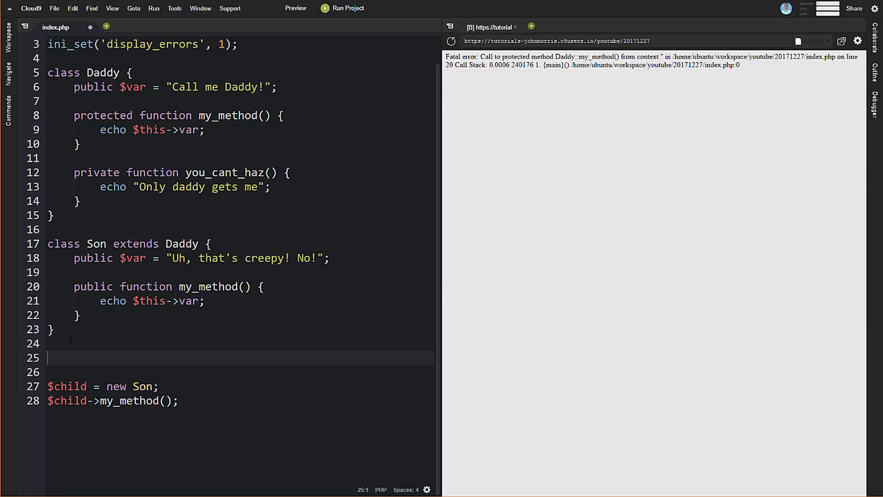
# Type $parent = new Daddy; and $parent->my_method(); above the child lines
pyautogui.write('$')
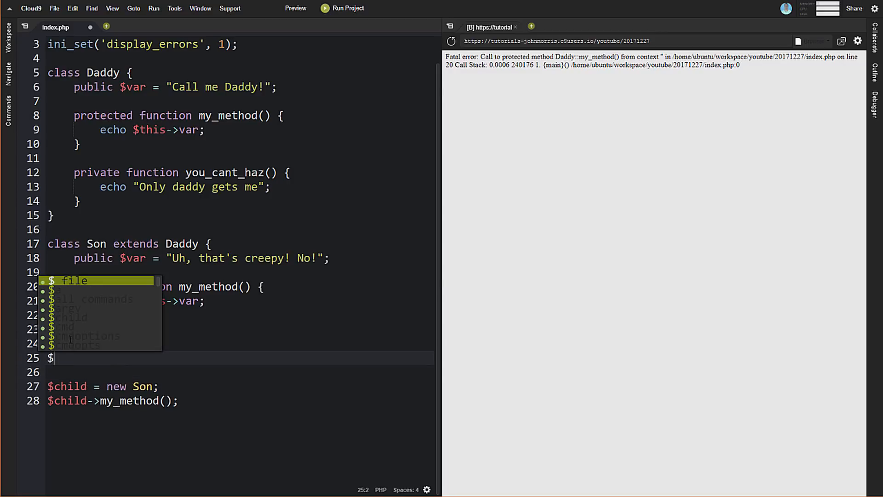
pyautogui.write('parent')
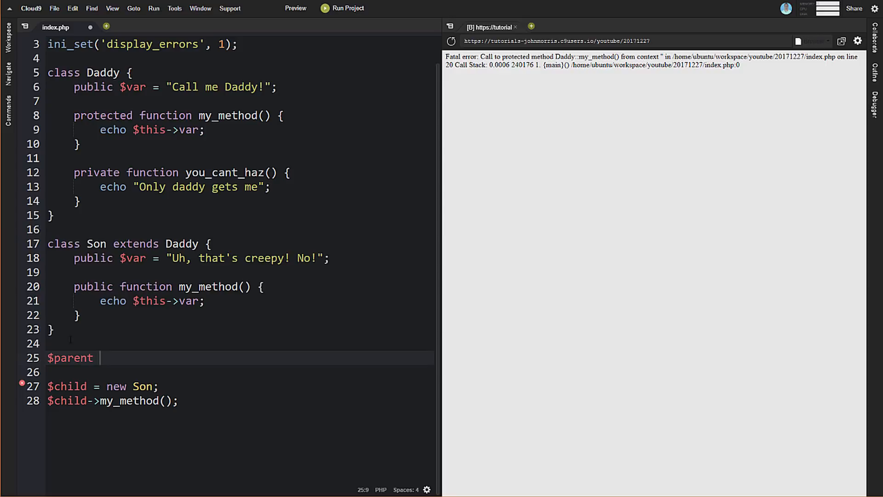
pyautogui.write('= new')
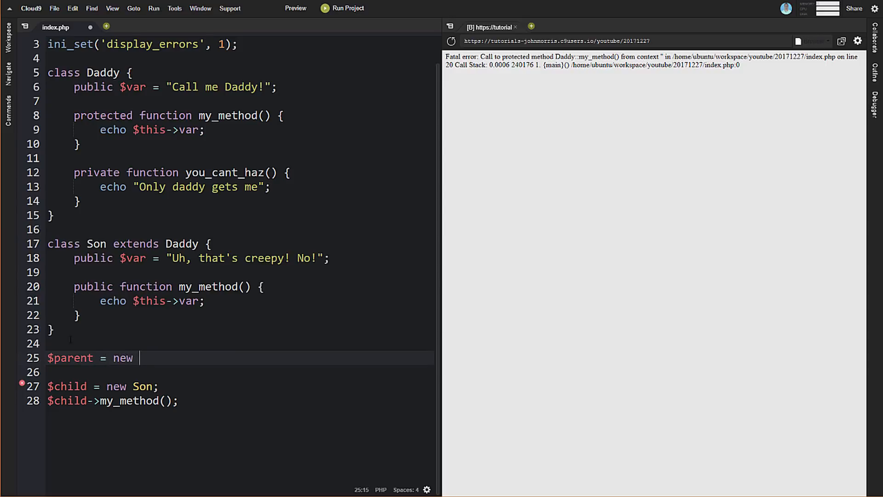
pyautogui.write('Daddy;')
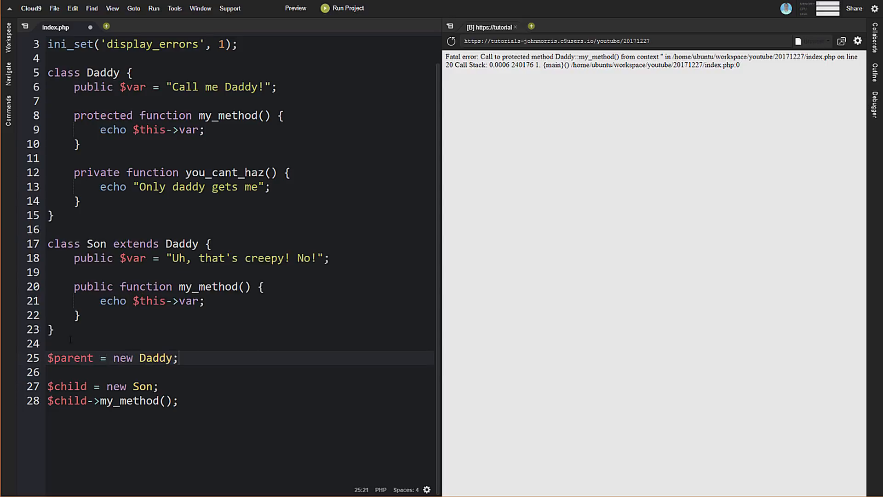
pyautogui.write('$')
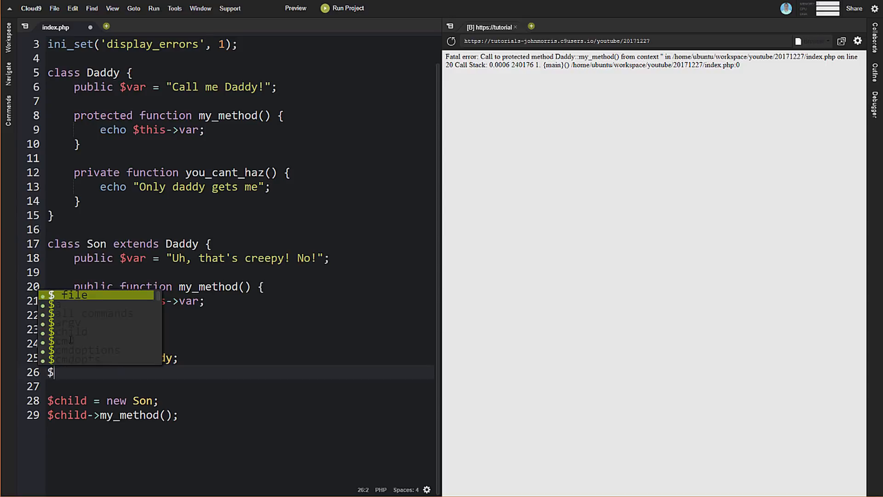
pyautogui.write('parent->my_method')
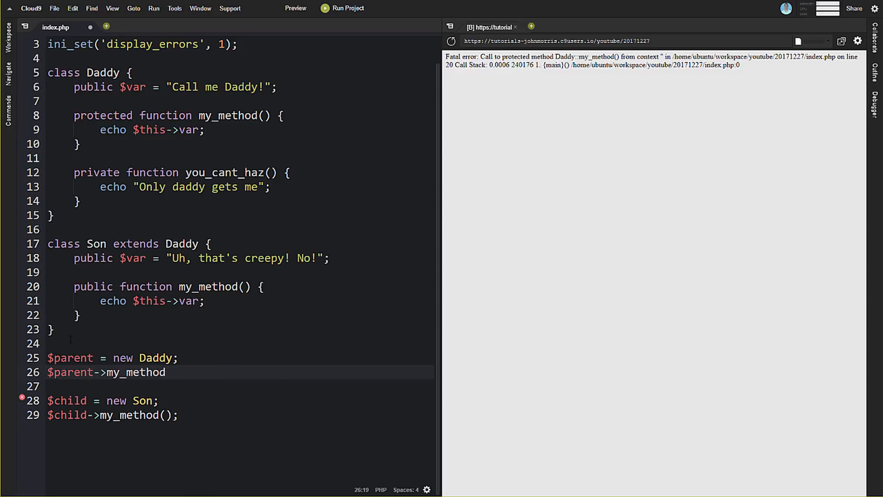
pyautogui.write('();')
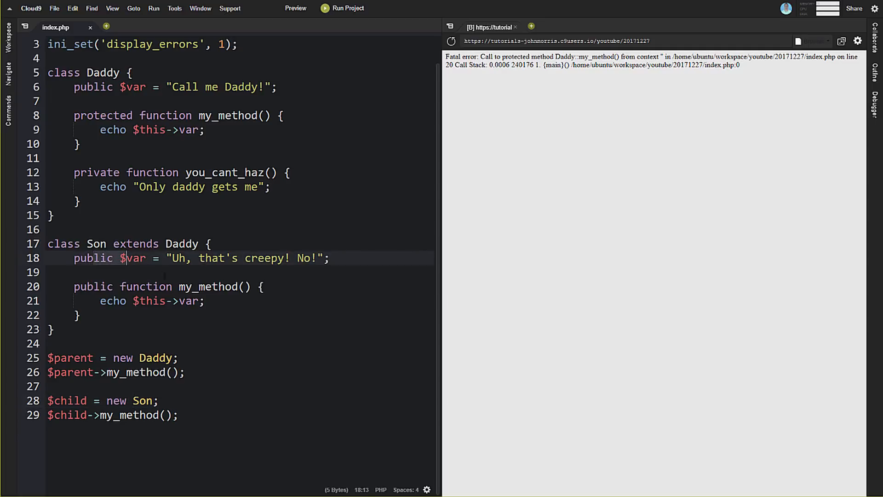
# Change Daddy's my_method from protected to public, save, and rerun the preview showing both strings
pyautogui.moveTo(121, 258); pyautogui.dragTo(204, 301)
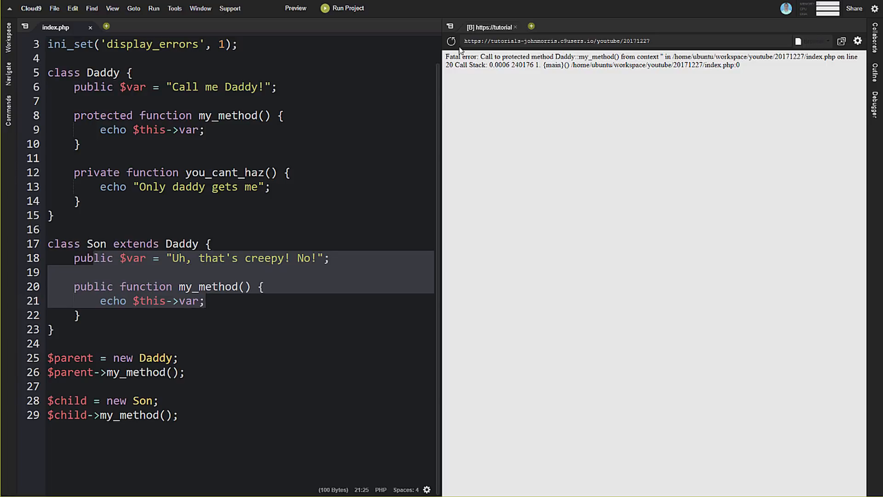
pyautogui.click(451, 40)
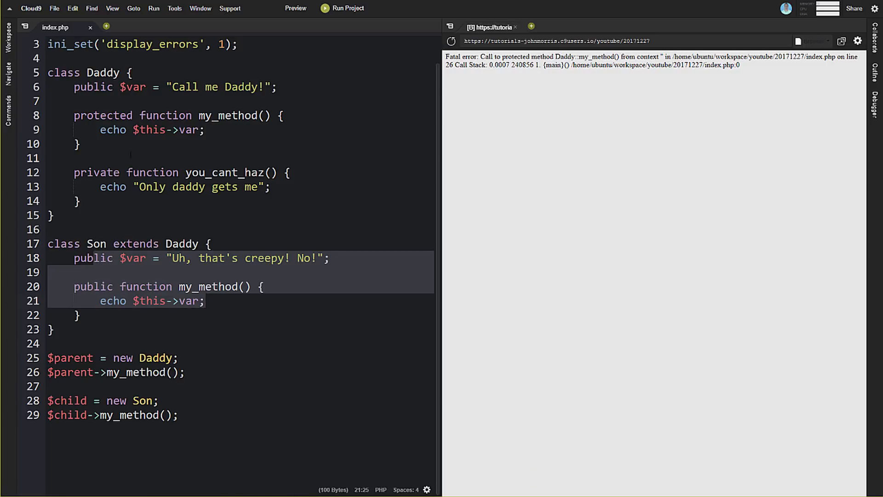
pyautogui.click(104, 115)
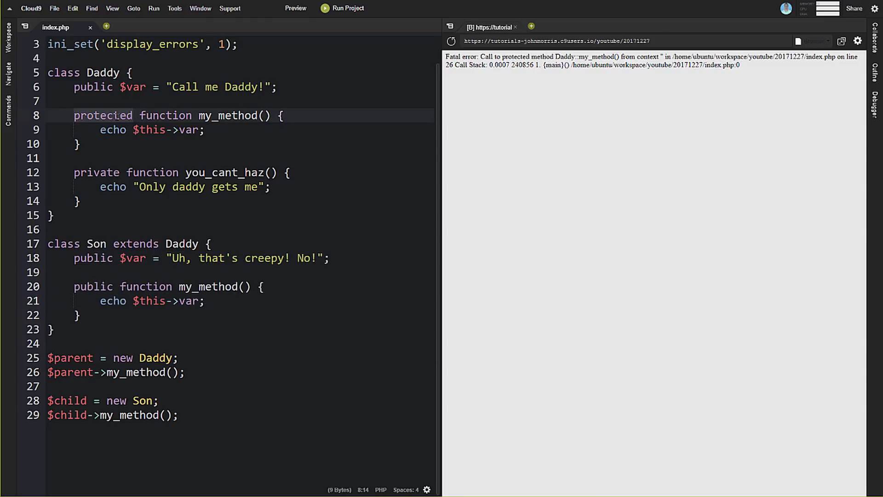
pyautogui.write('public')
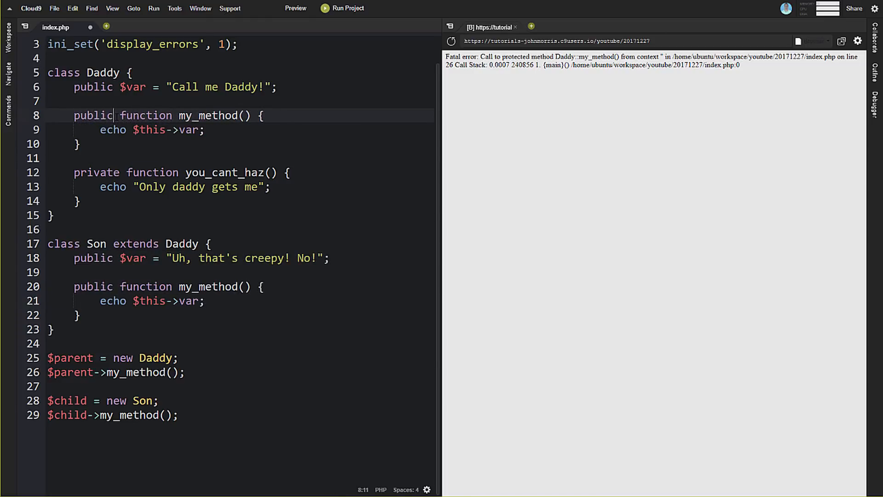
pyautogui.press('ctrl+s')
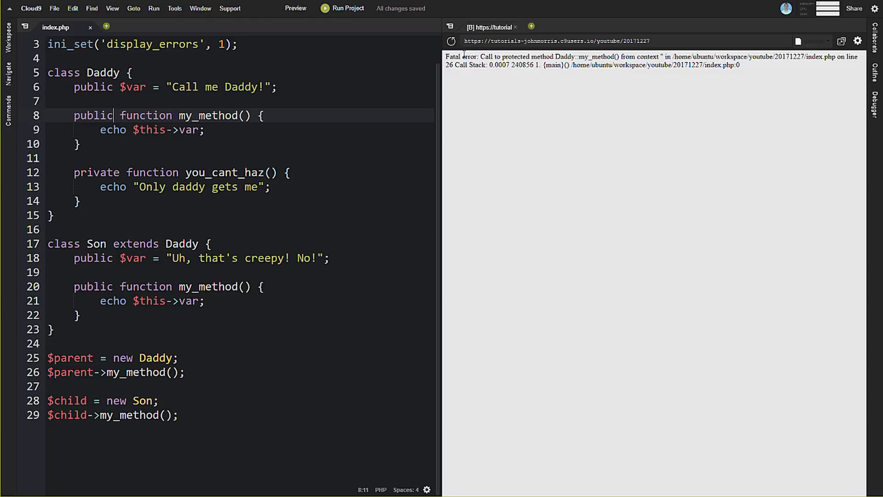
pyautogui.click(451, 40)
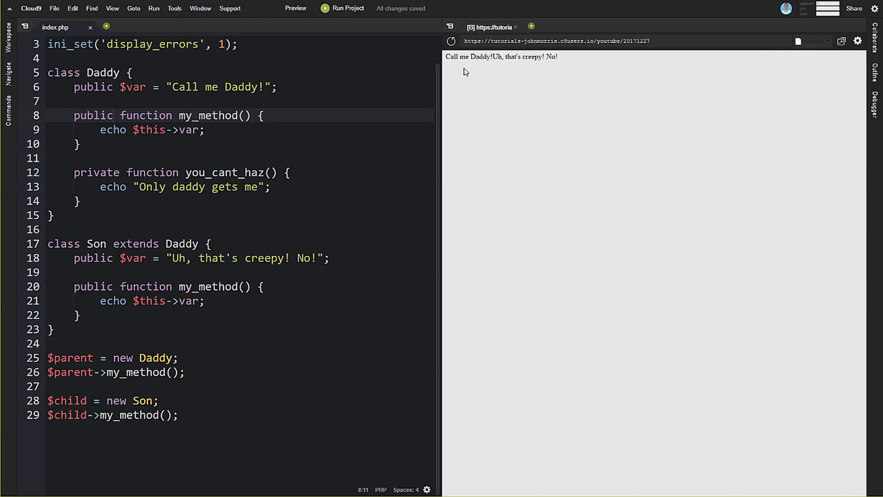